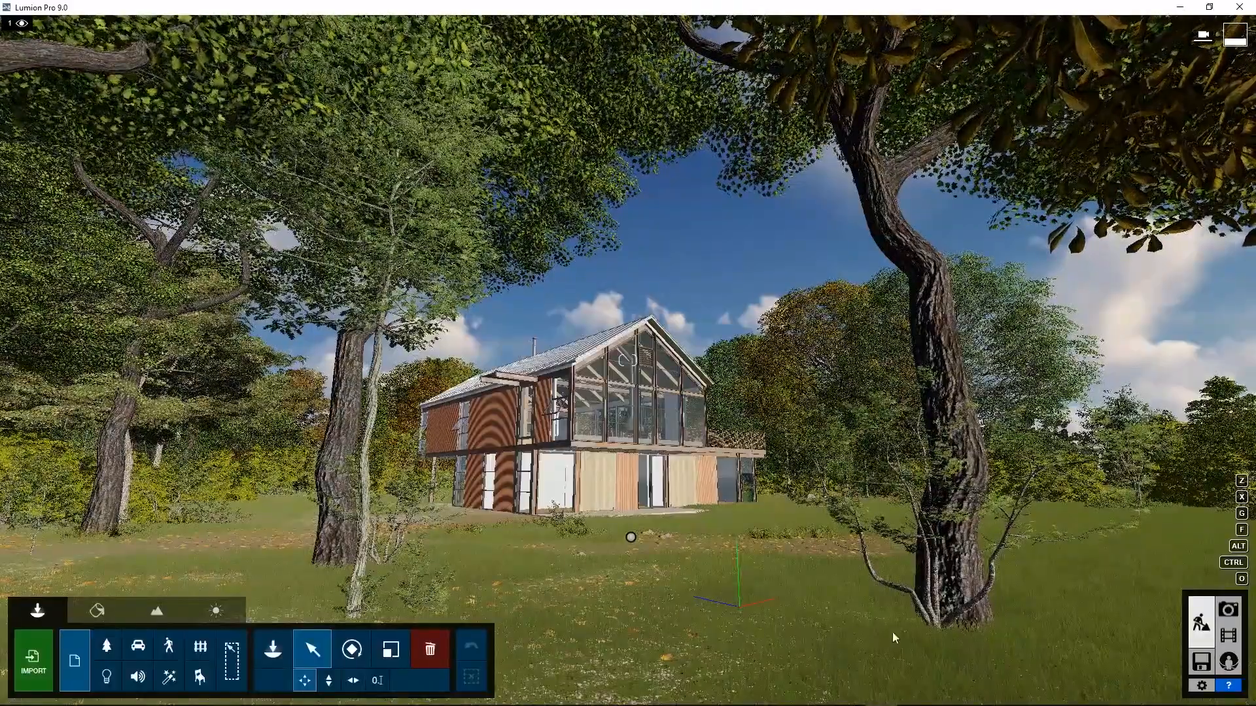
mouse_move(1228, 637)
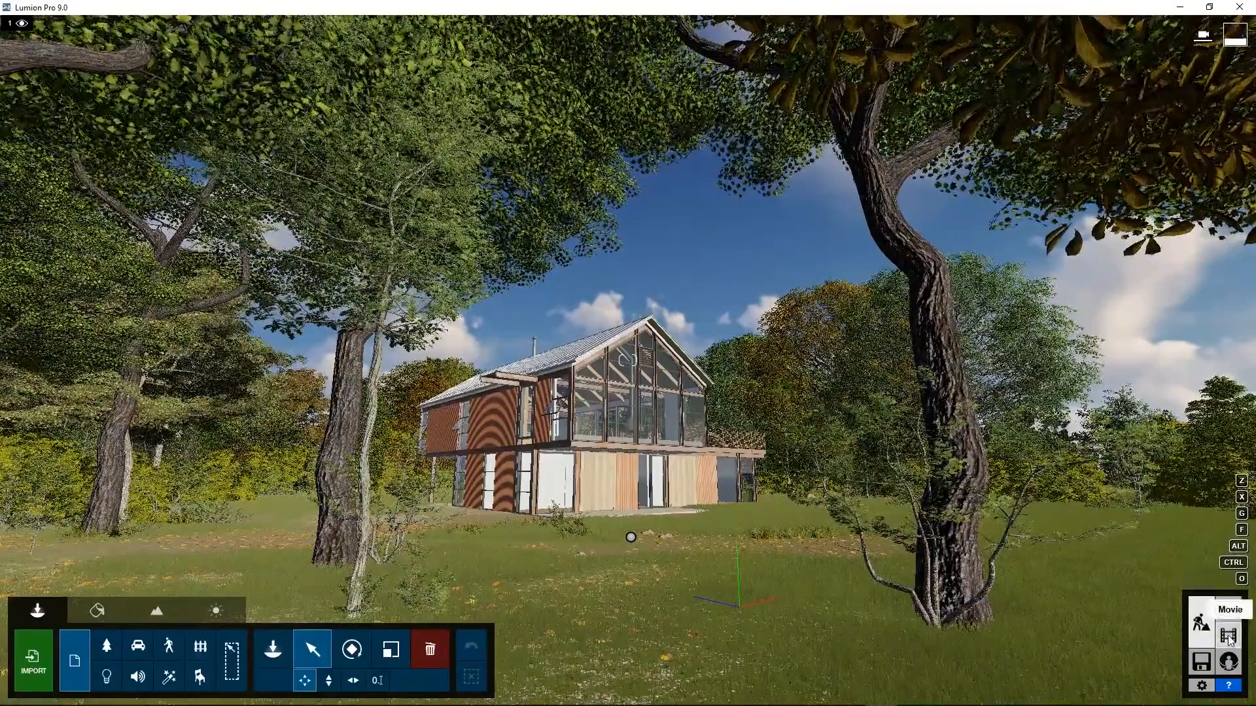
Switch from scene building to Movie mode with its empty clip slots.
left_click(1228, 636)
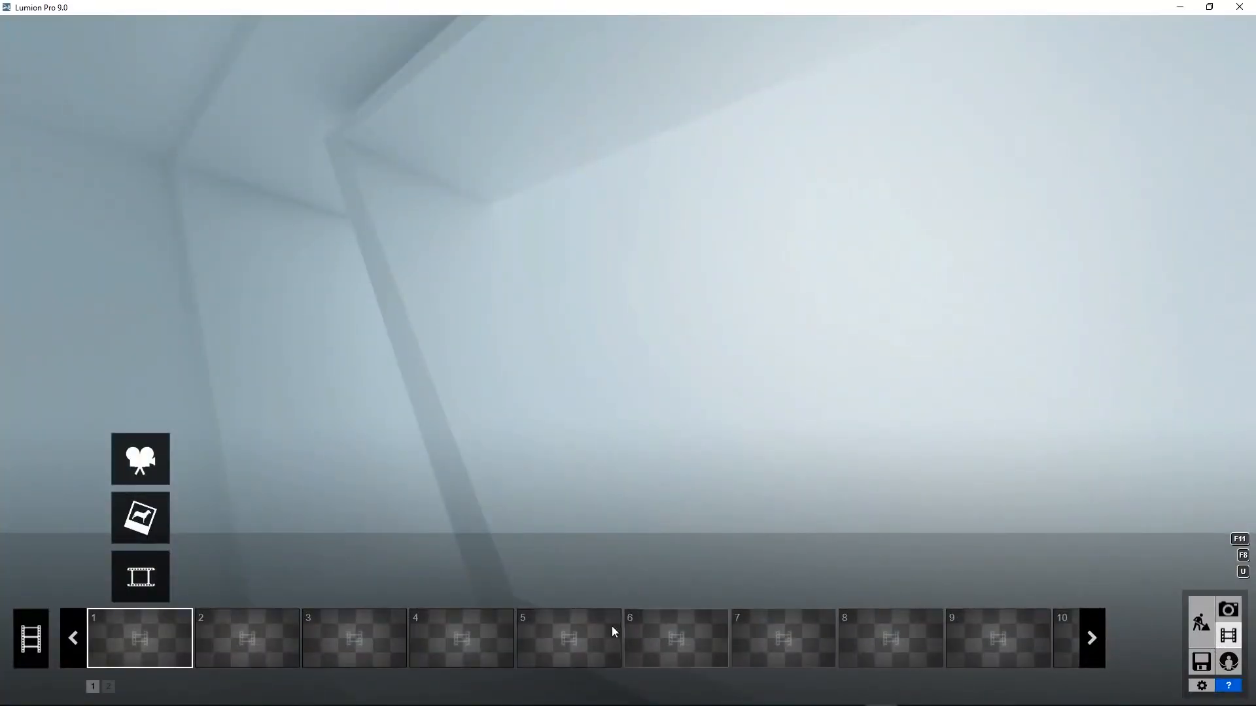
mouse_move(140, 517)
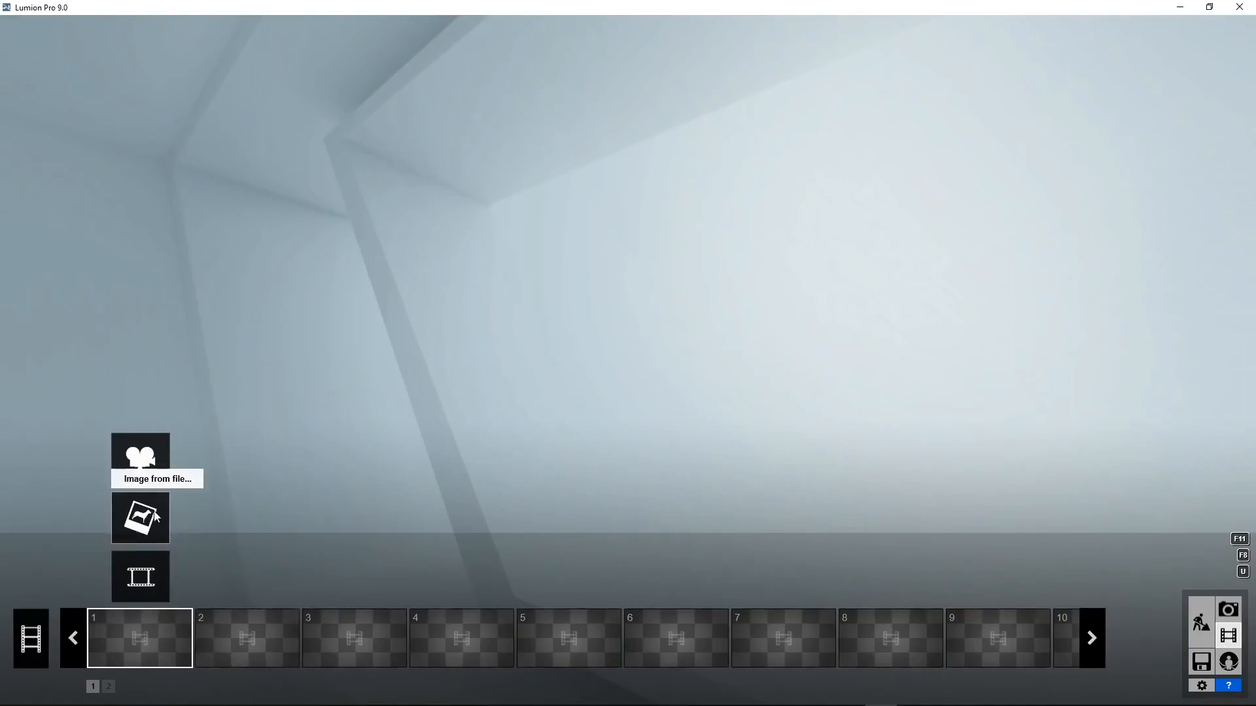
mouse_move(140, 459)
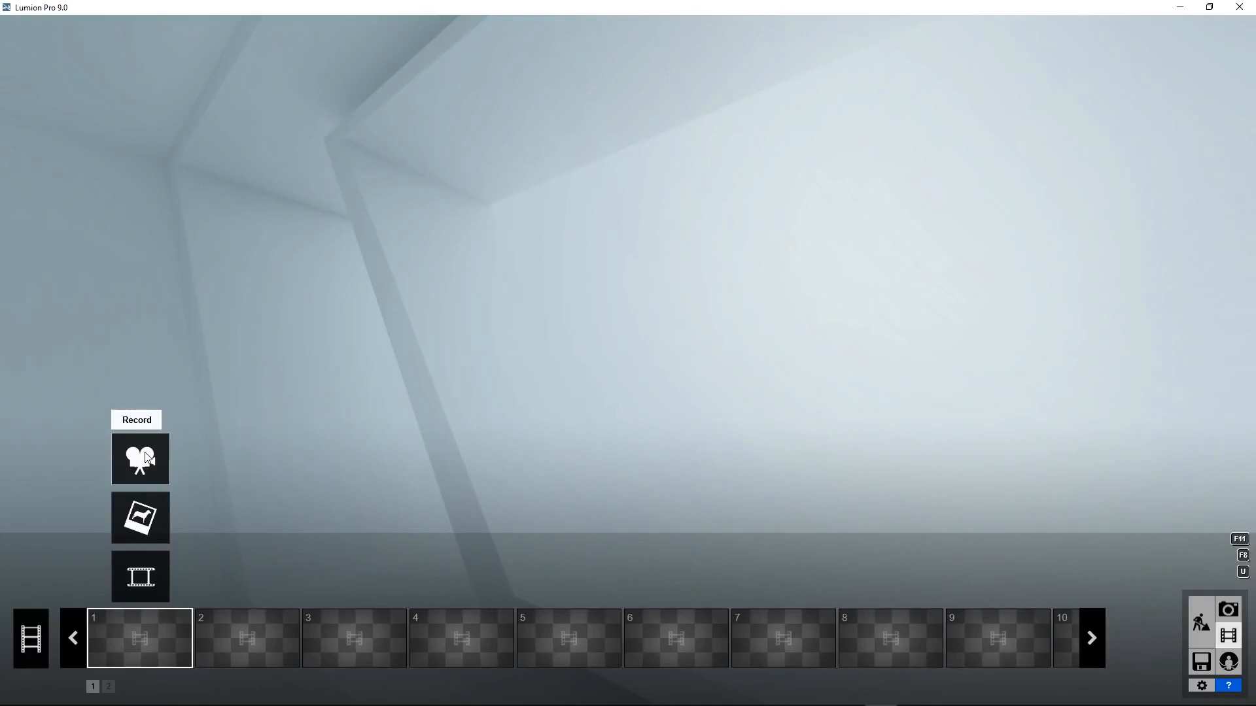
Start recording a camera clip at 15mm focal length and capture two keyframes of the house.
left_click(140, 459)
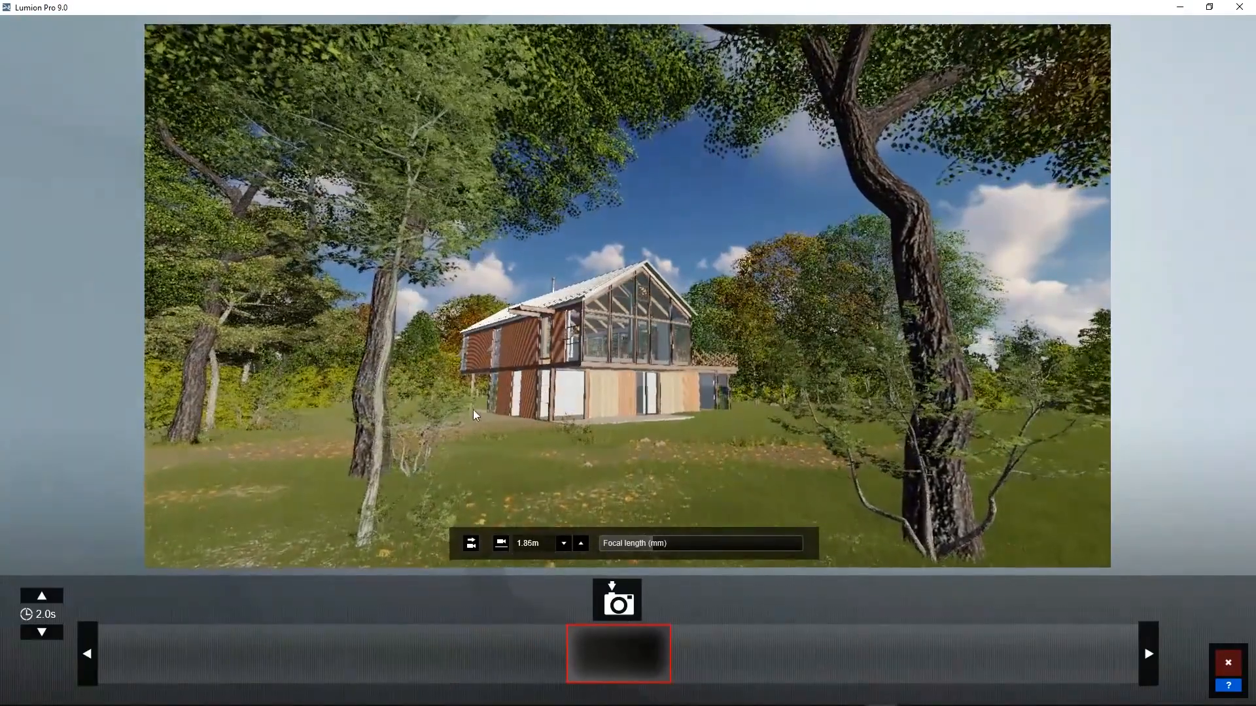
mouse_move(501, 543)
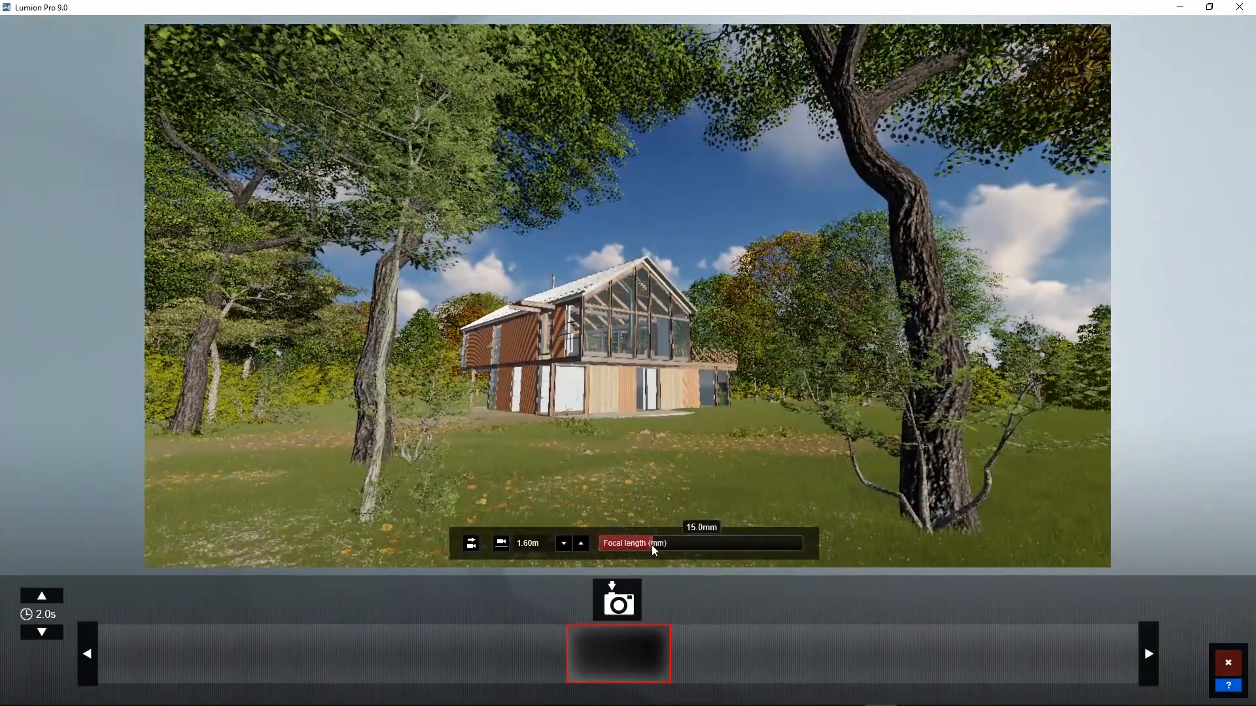
left_click_drag(653, 551, 679, 551)
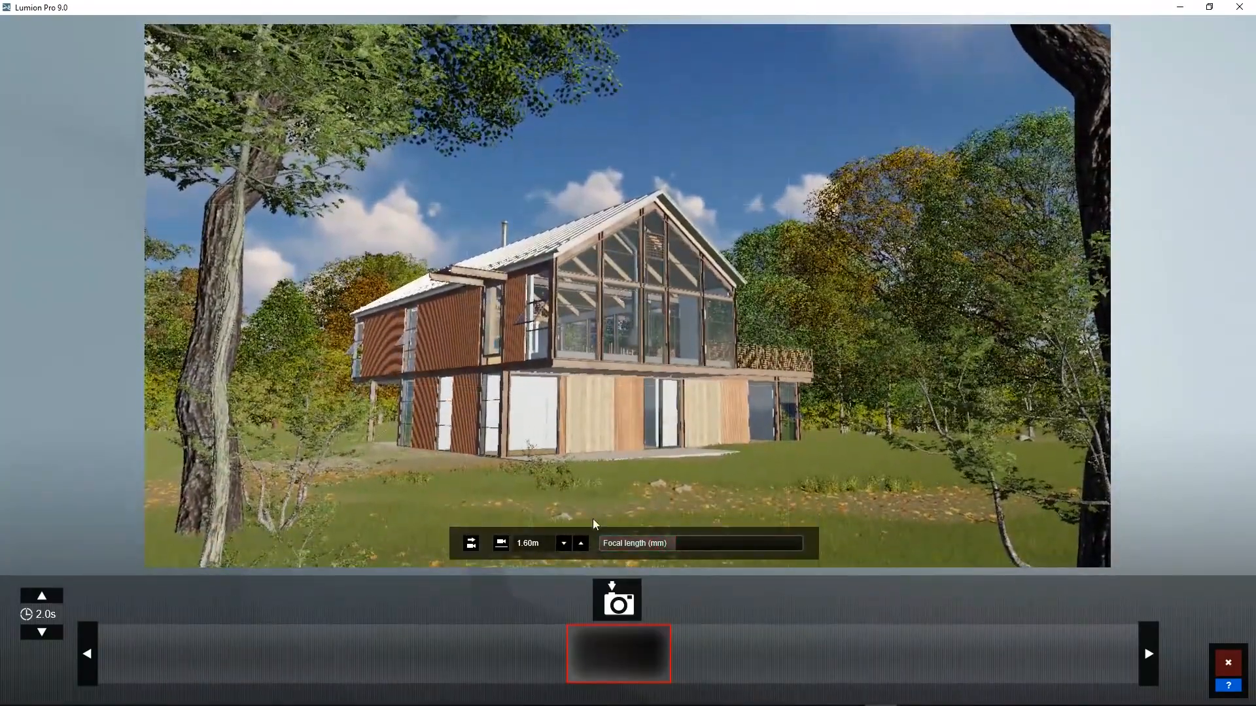
left_click(616, 601)
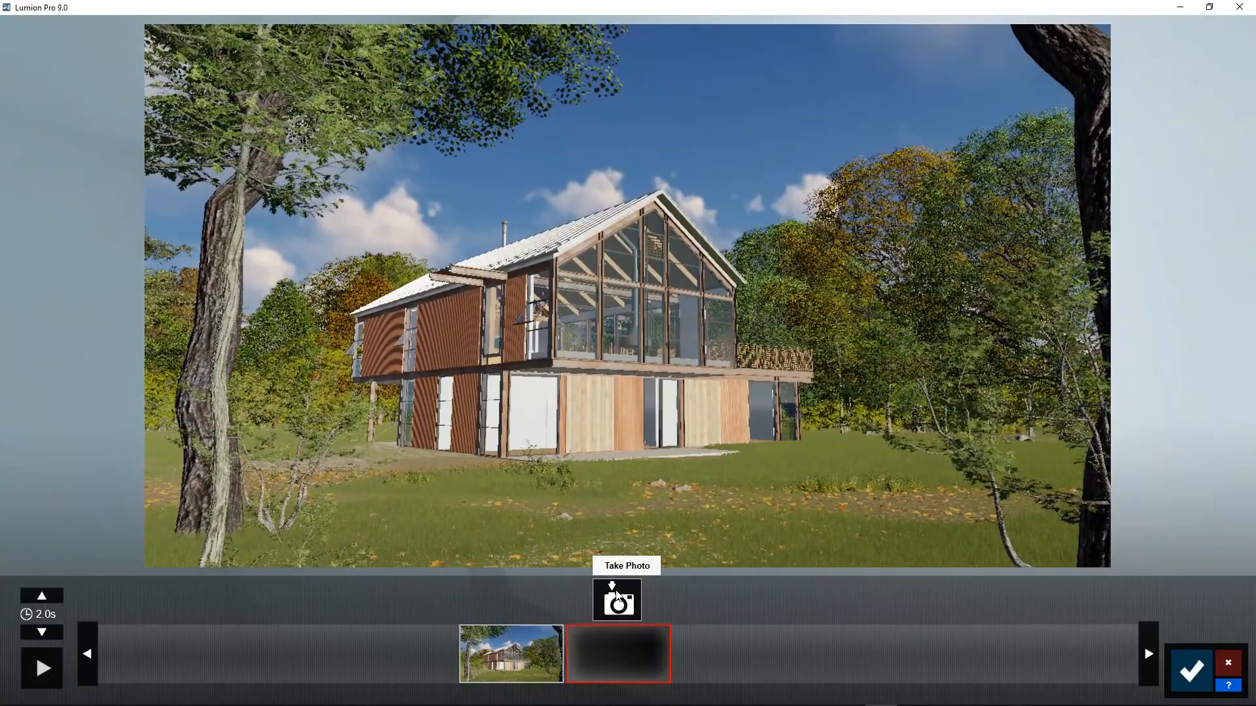
left_click(616, 600)
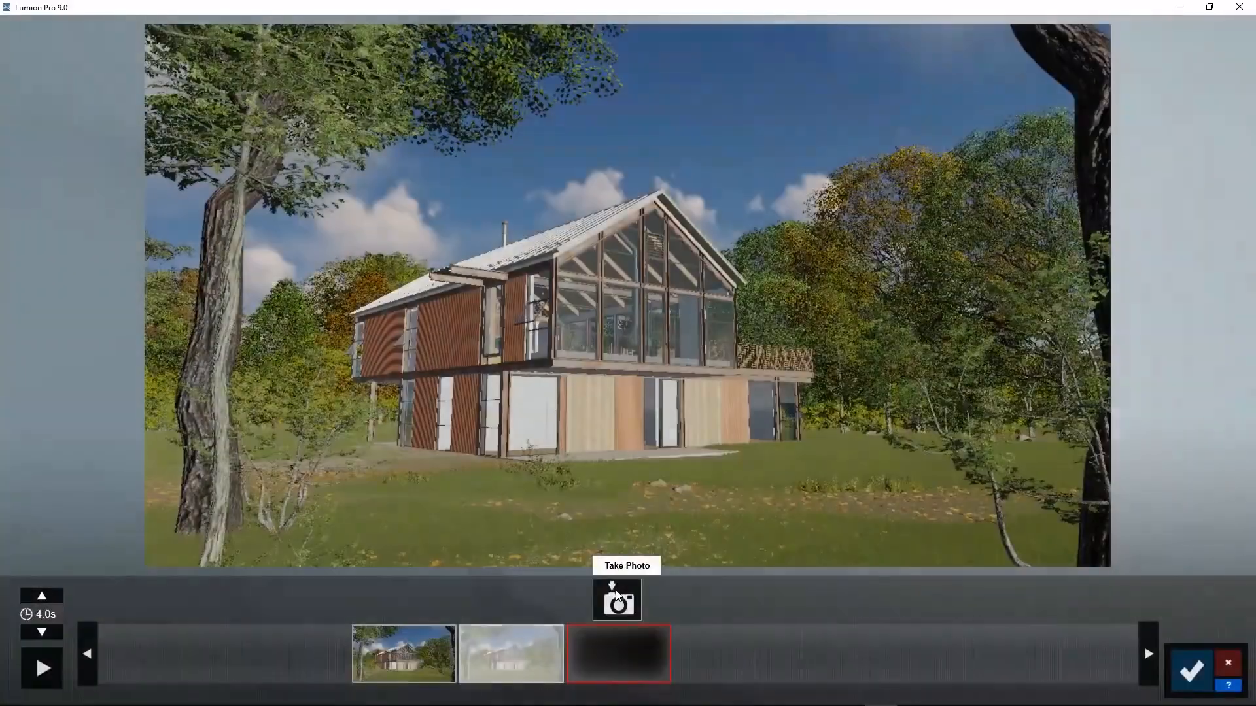
Replace the second keyframe with a new view and accept the clip into the first slot.
left_click(616, 599)
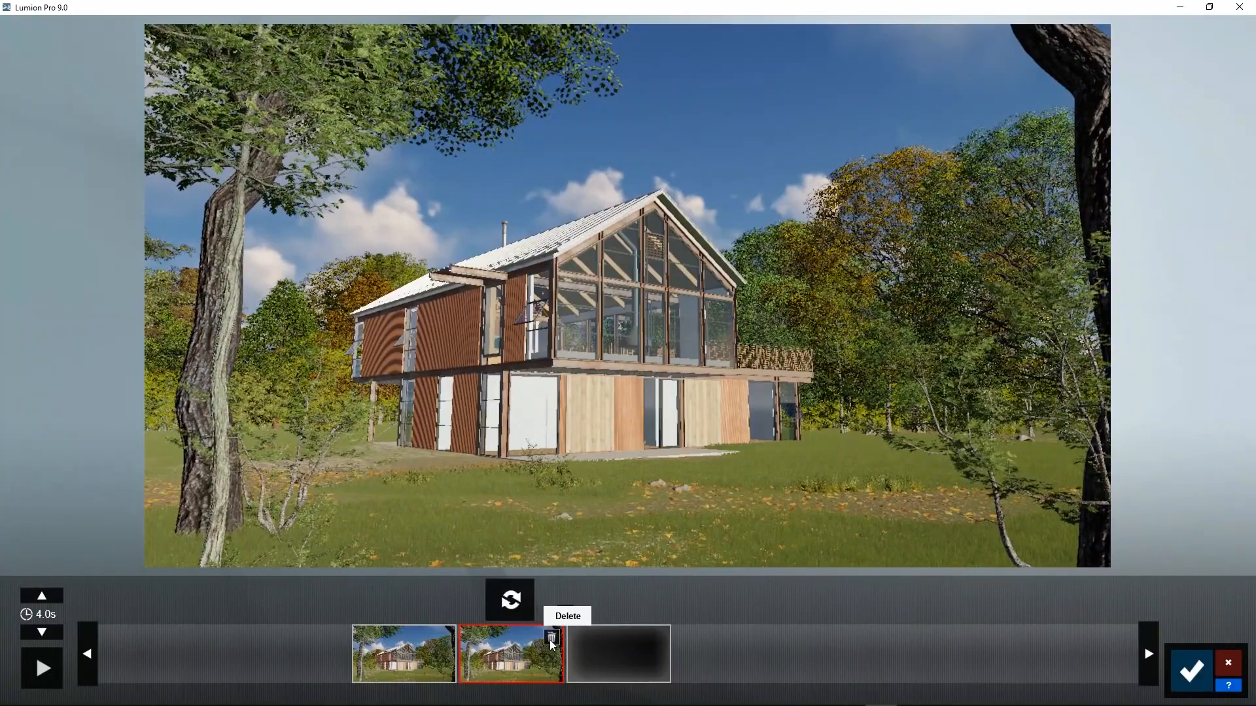
left_click(551, 641)
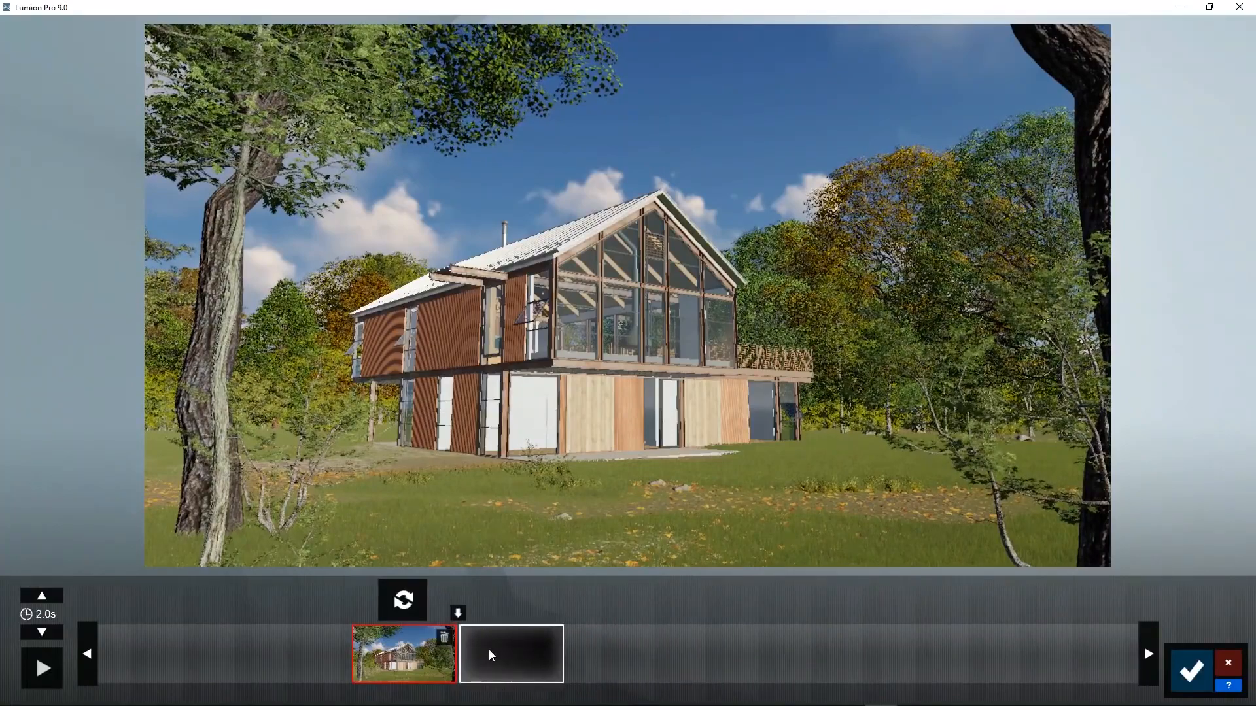
left_click(510, 653)
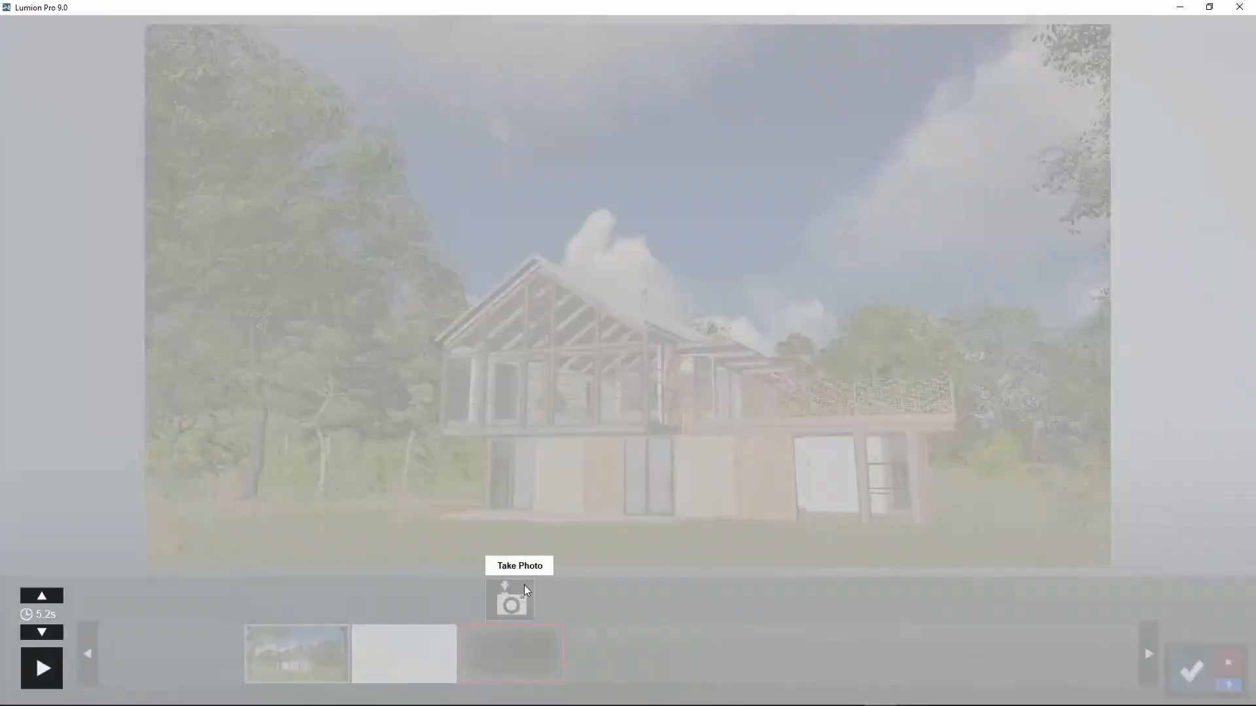
left_click(510, 600)
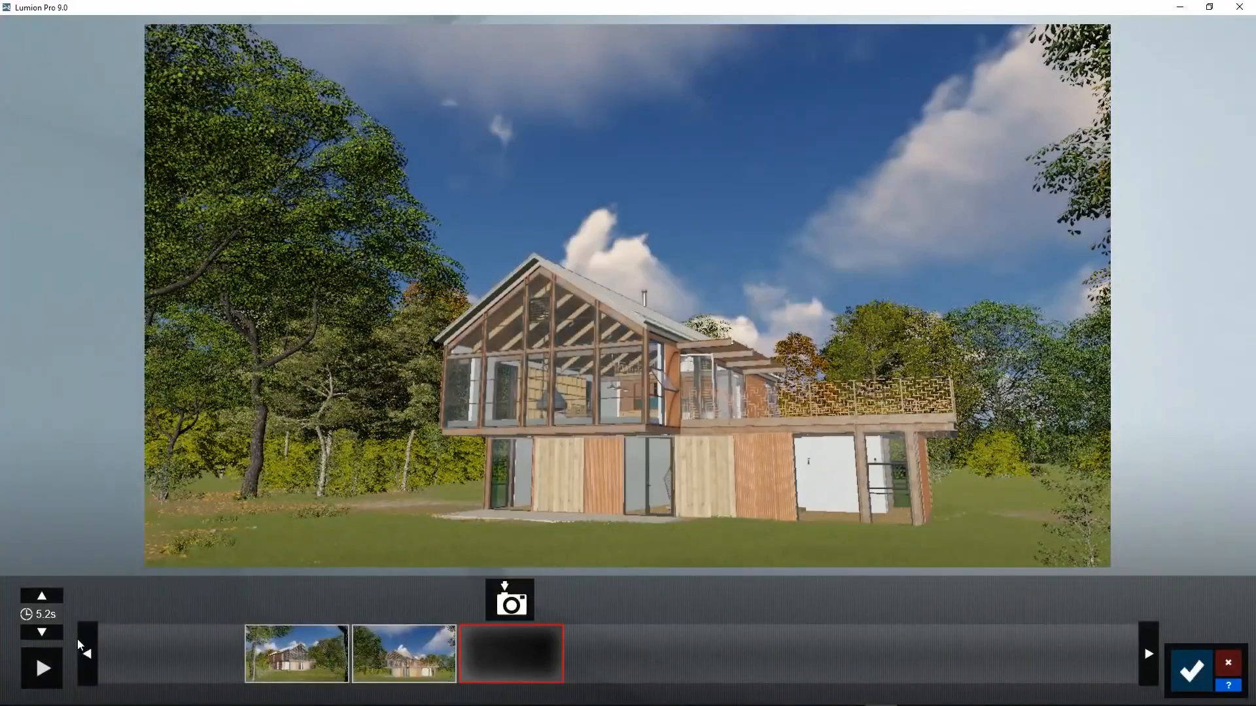
left_click(40, 668)
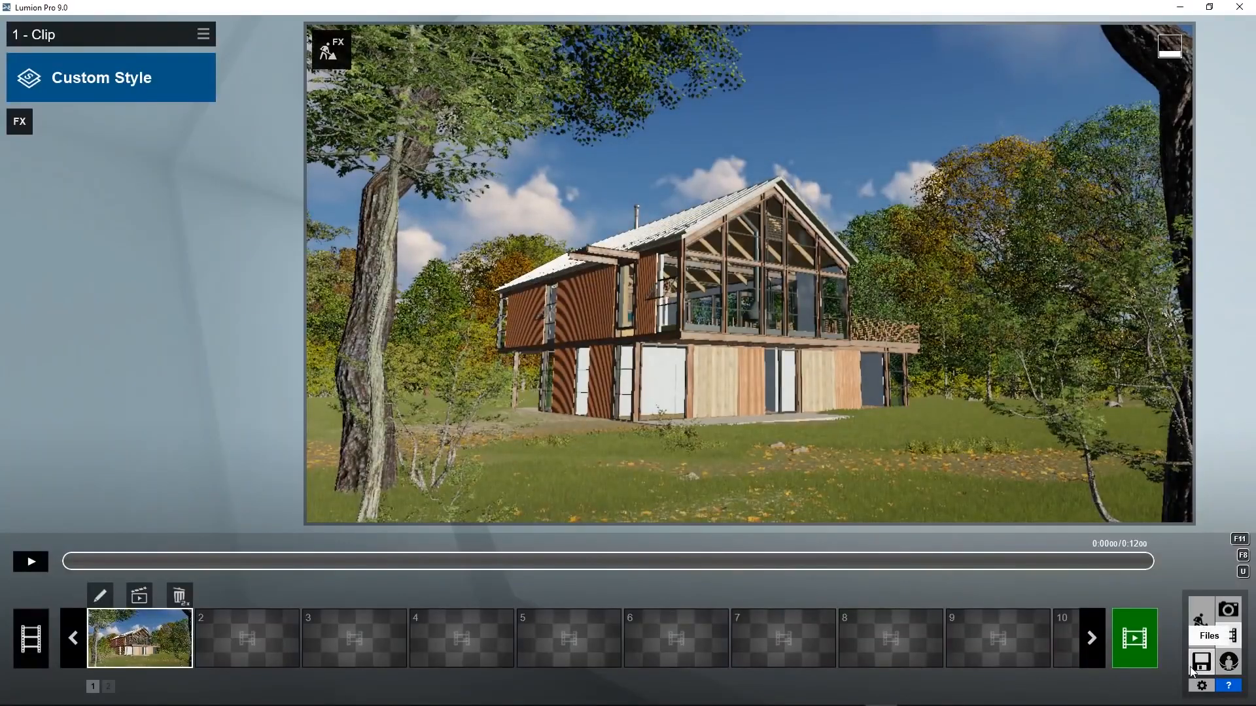
mouse_move(138, 595)
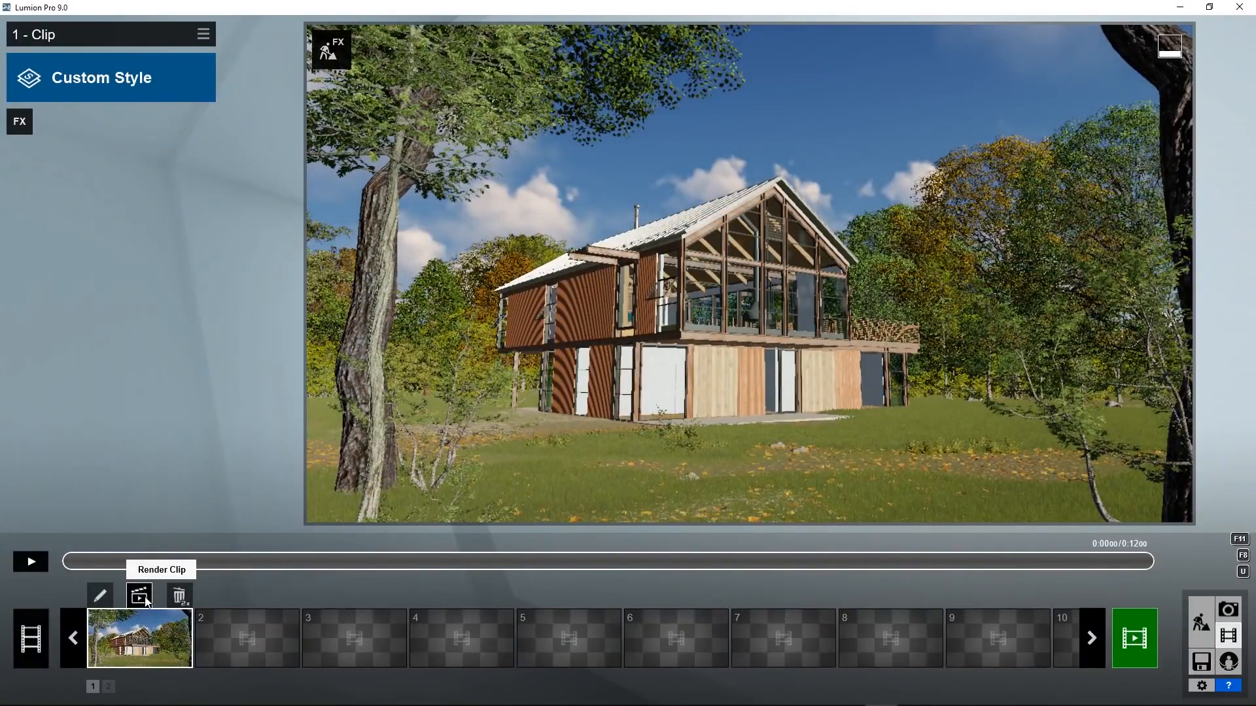
Bring up the MP4 render options for the first clip.
left_click(139, 597)
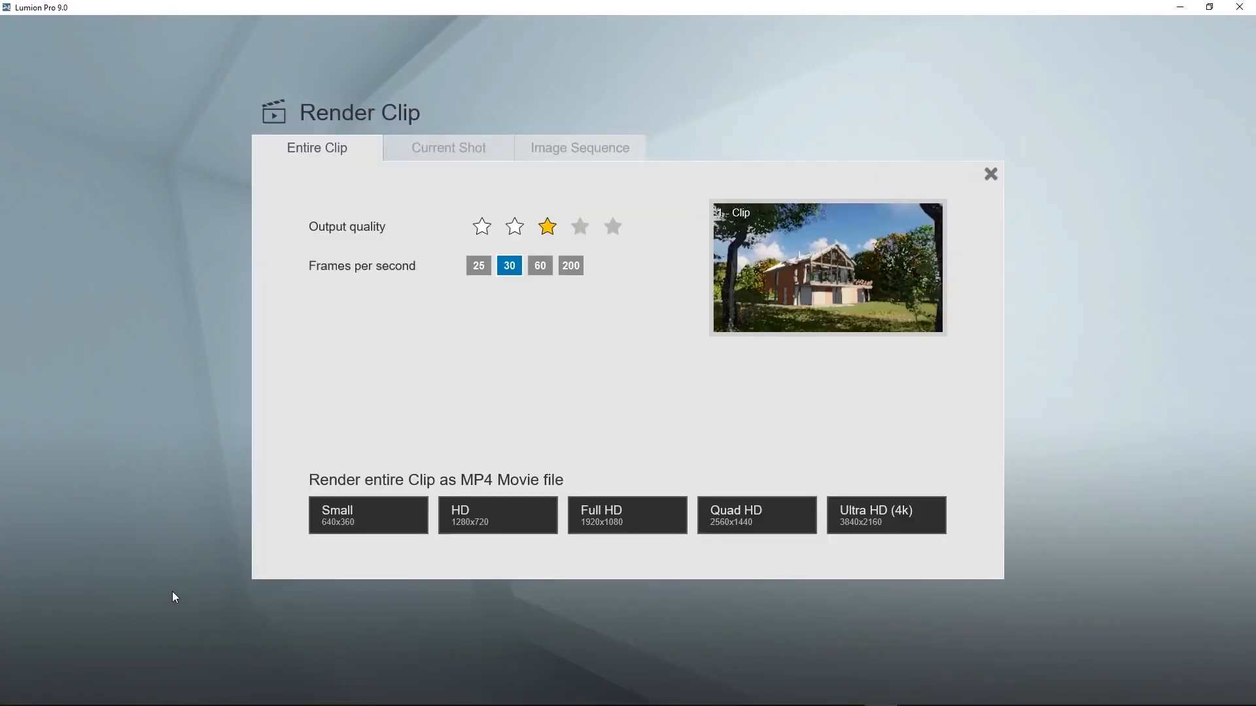
mouse_move(482, 567)
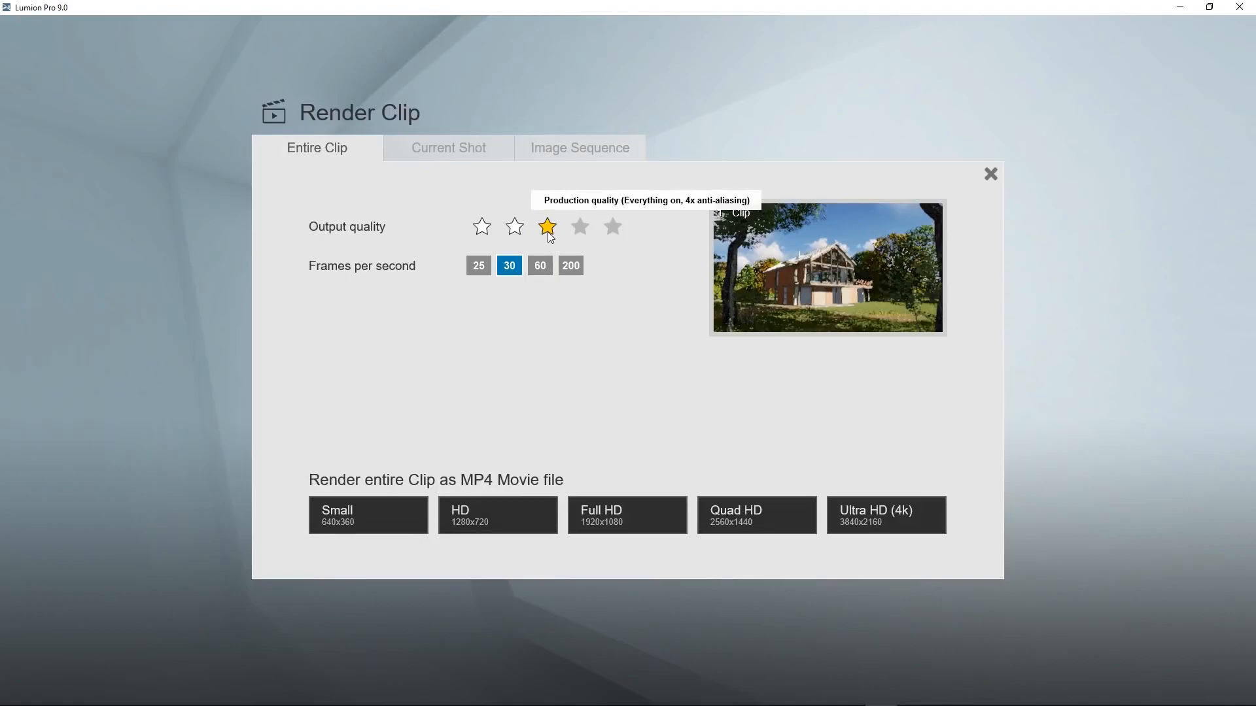
mouse_move(509, 265)
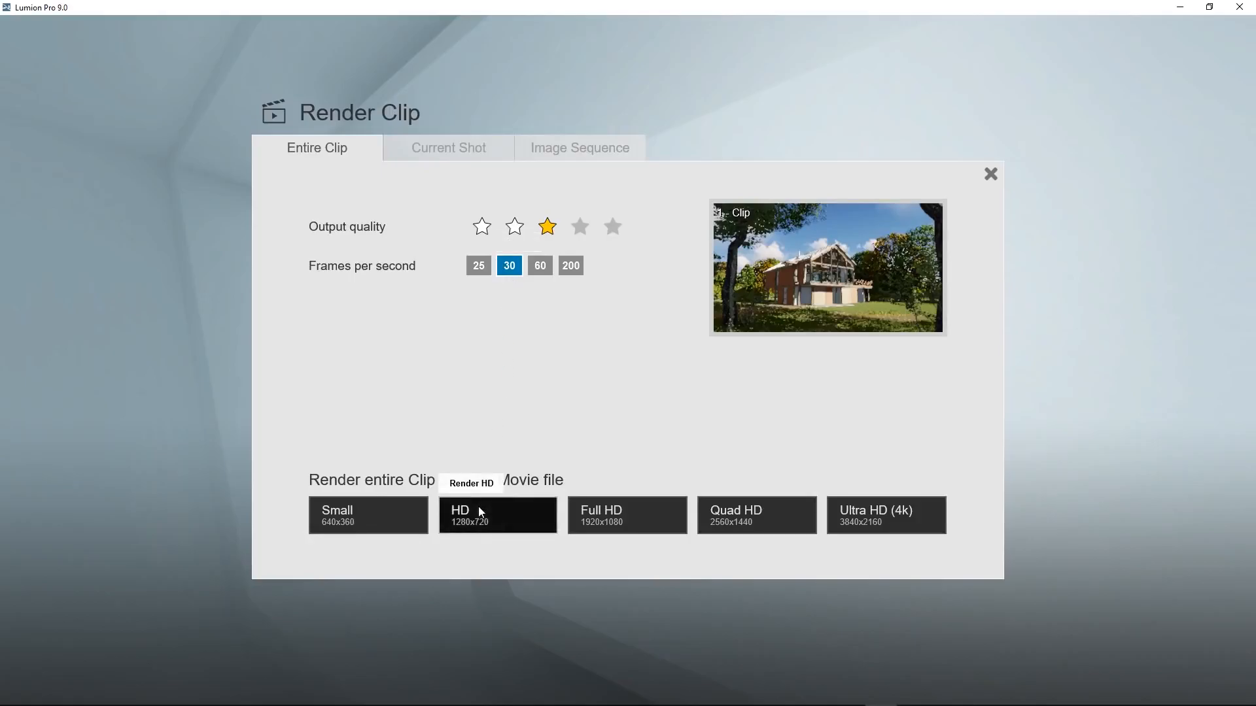
Render the entire first clip at 1280x720 as an MP4 named 'movie'.
left_click(497, 516)
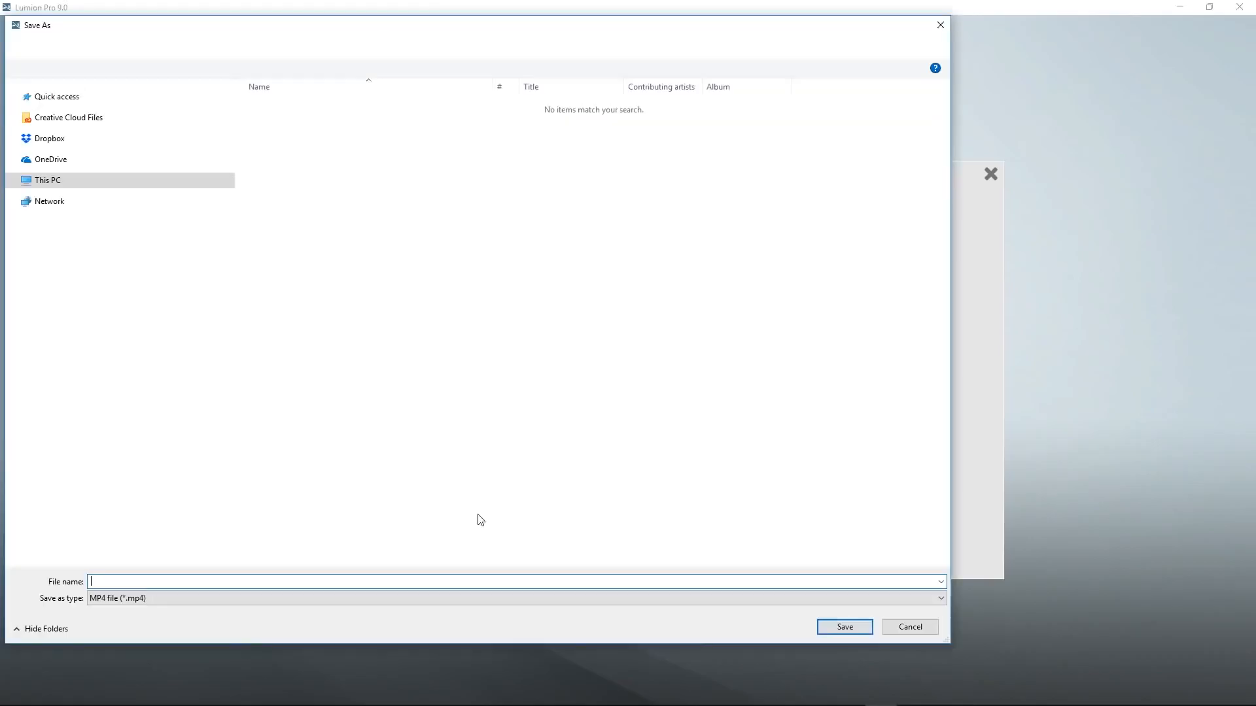
type("movie")
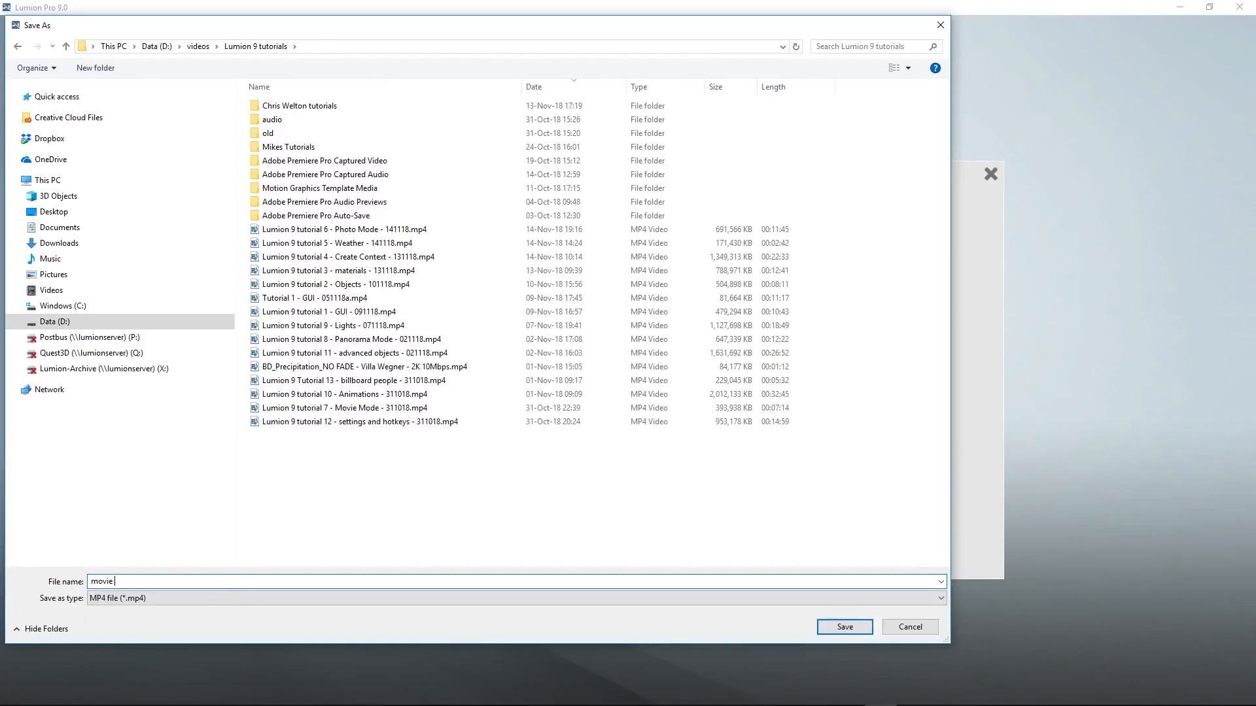
left_click(844, 626)
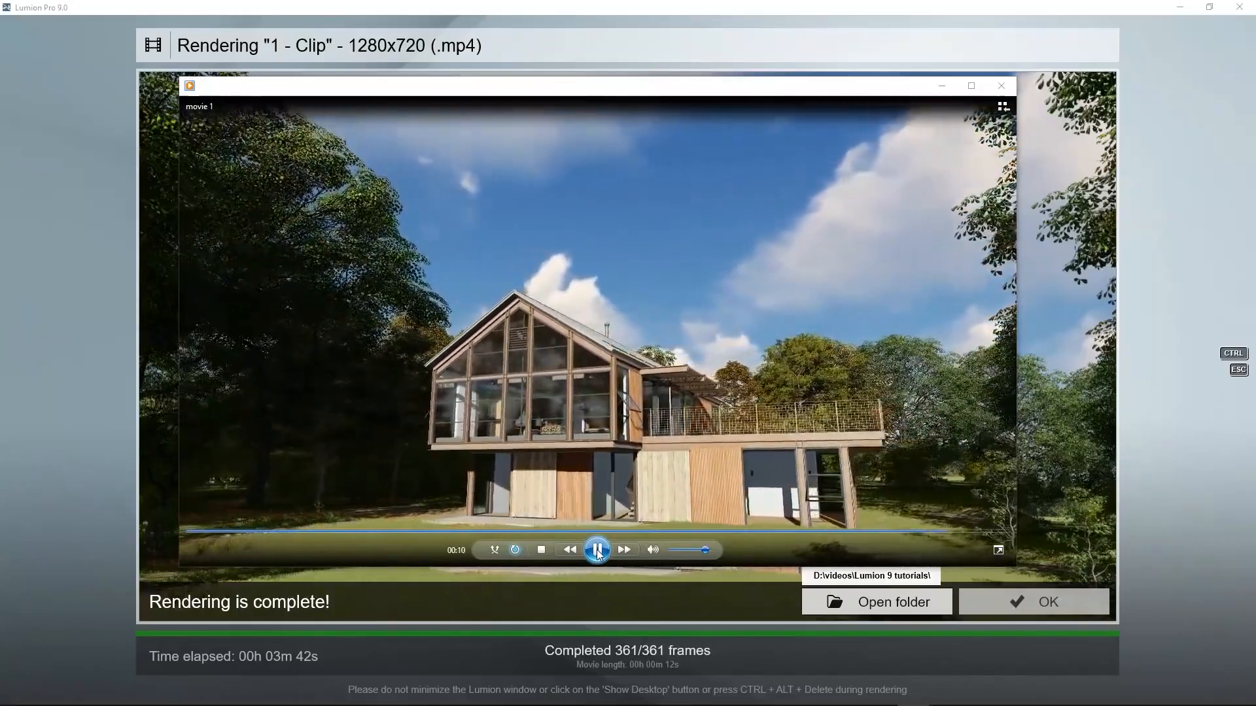
Dismiss the finished render and browse to the weather and climate clip effects.
left_click(1032, 602)
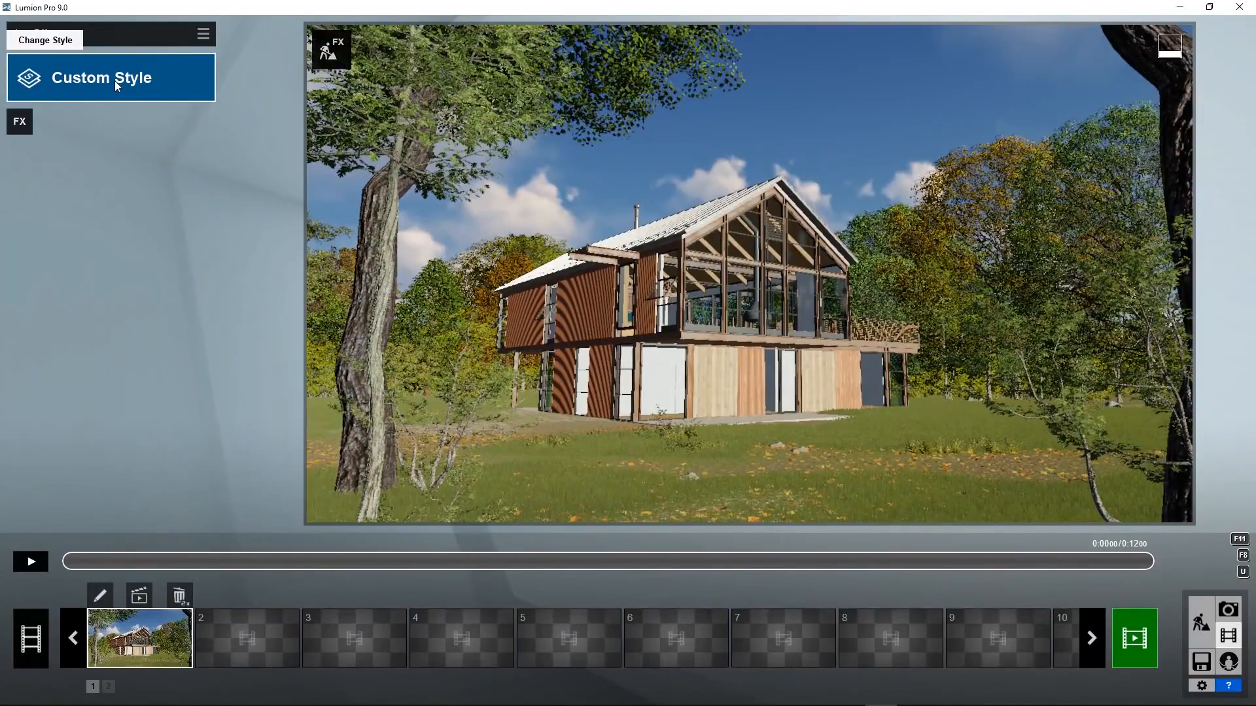
left_click(101, 77)
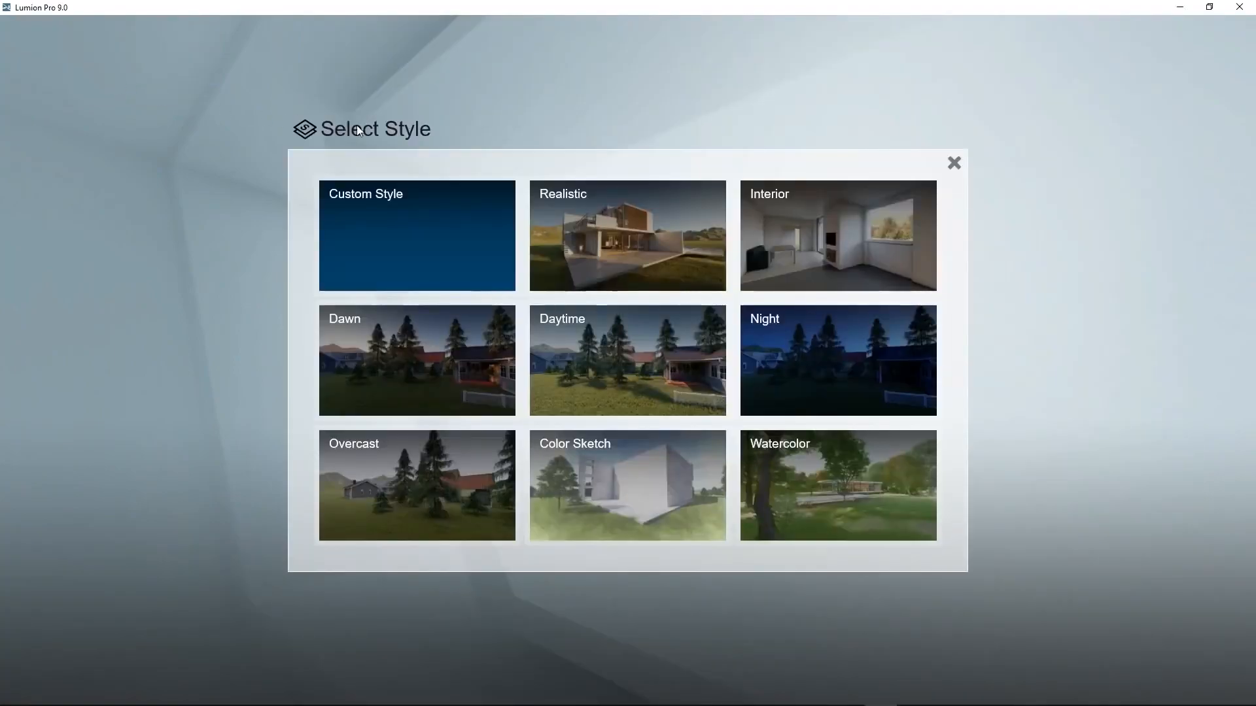
left_click(626, 236)
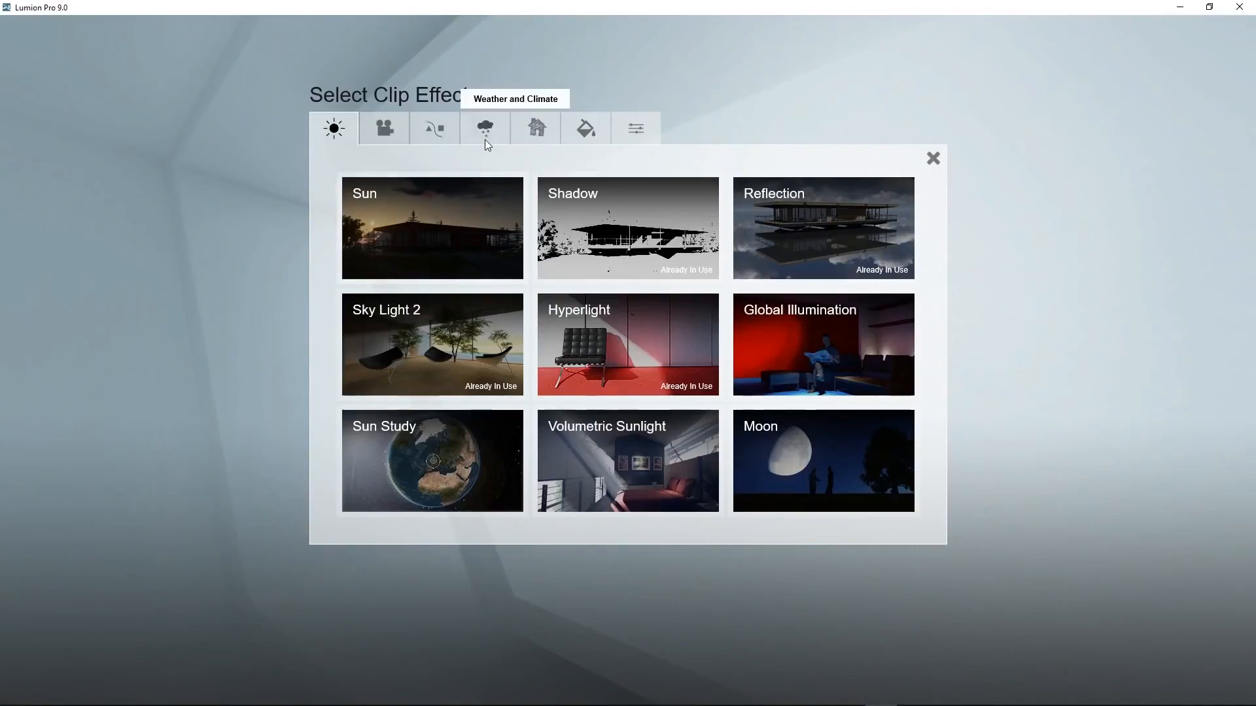
left_click(484, 128)
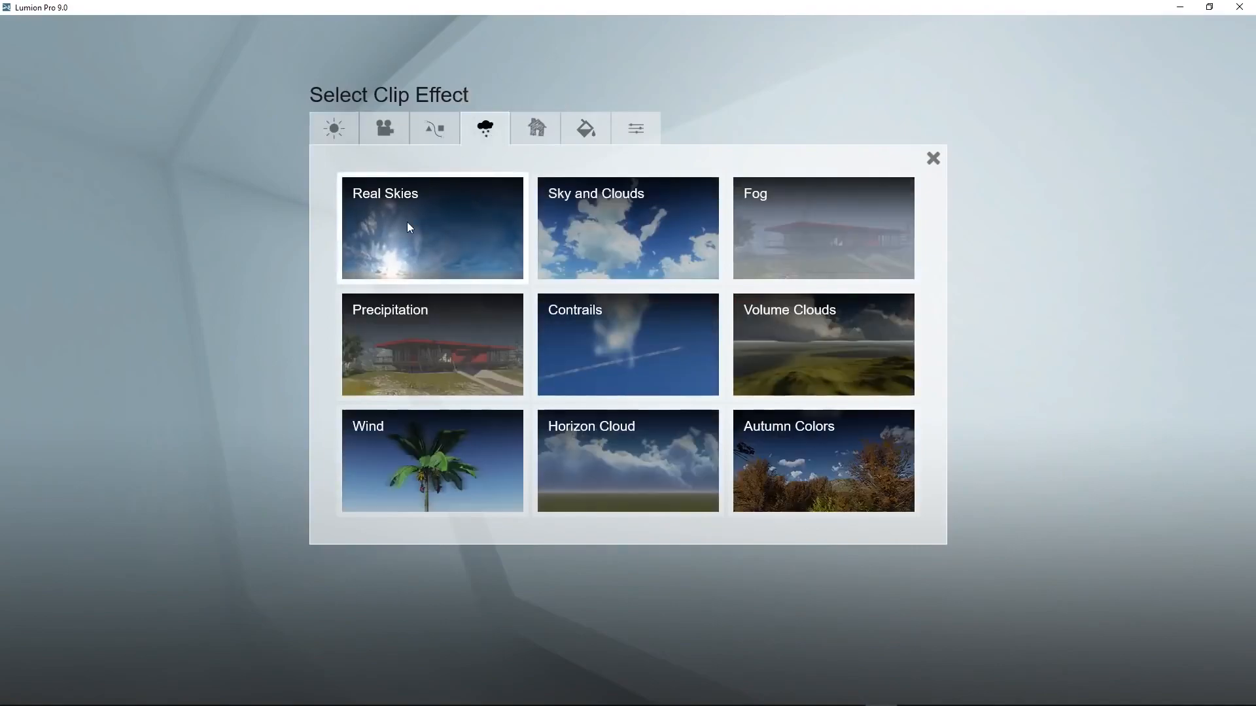
Apply the first cloudy Real Skies backdrop and rotate its heading to about 86.5.
left_click(432, 228)
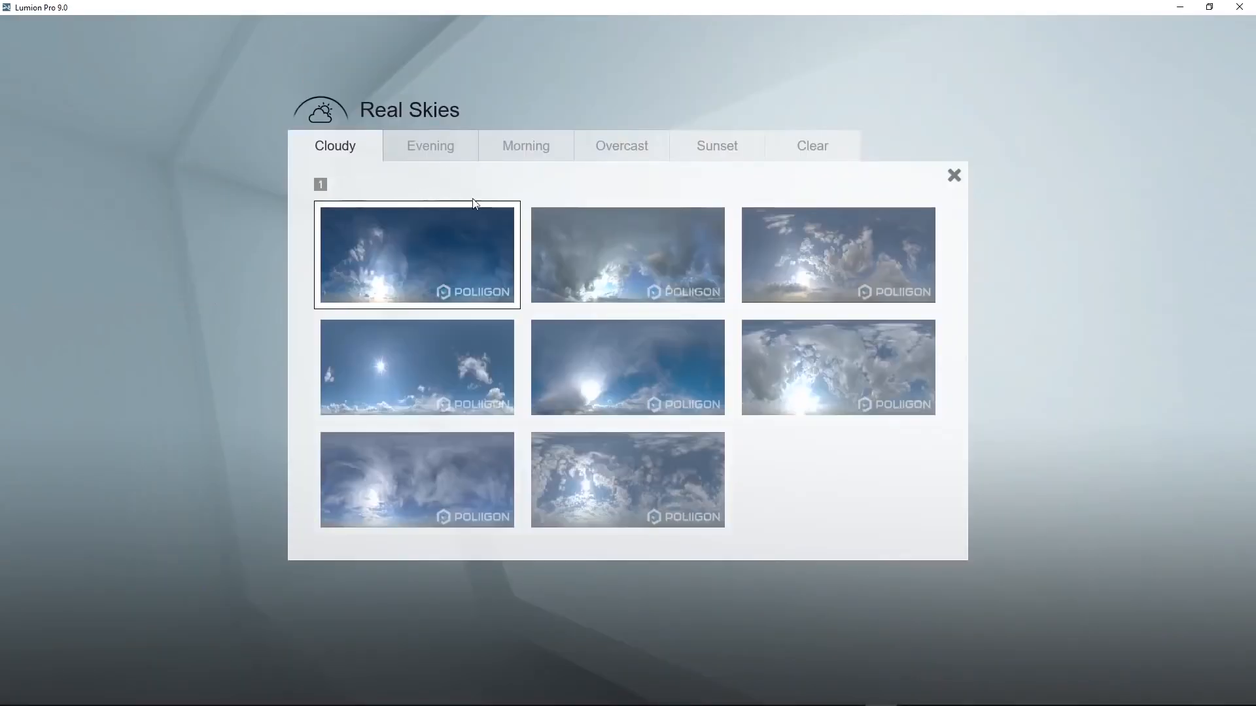
left_click(416, 255)
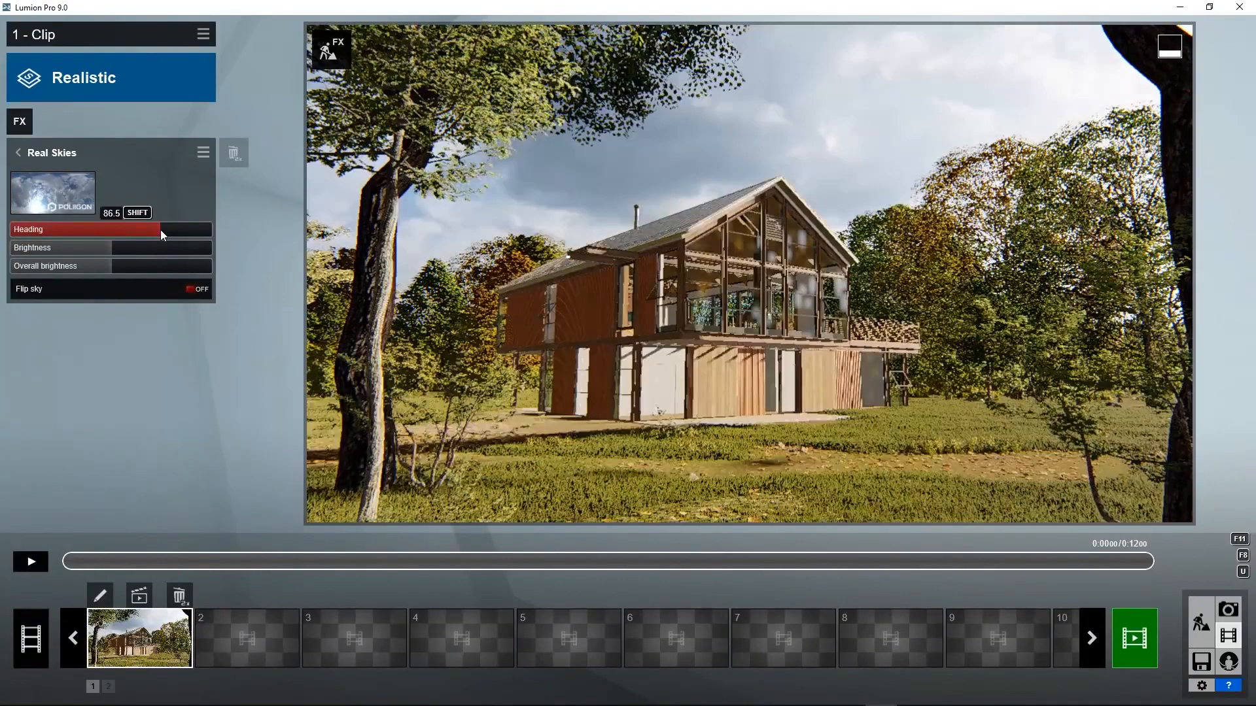
left_click_drag(160, 234, 169, 234)
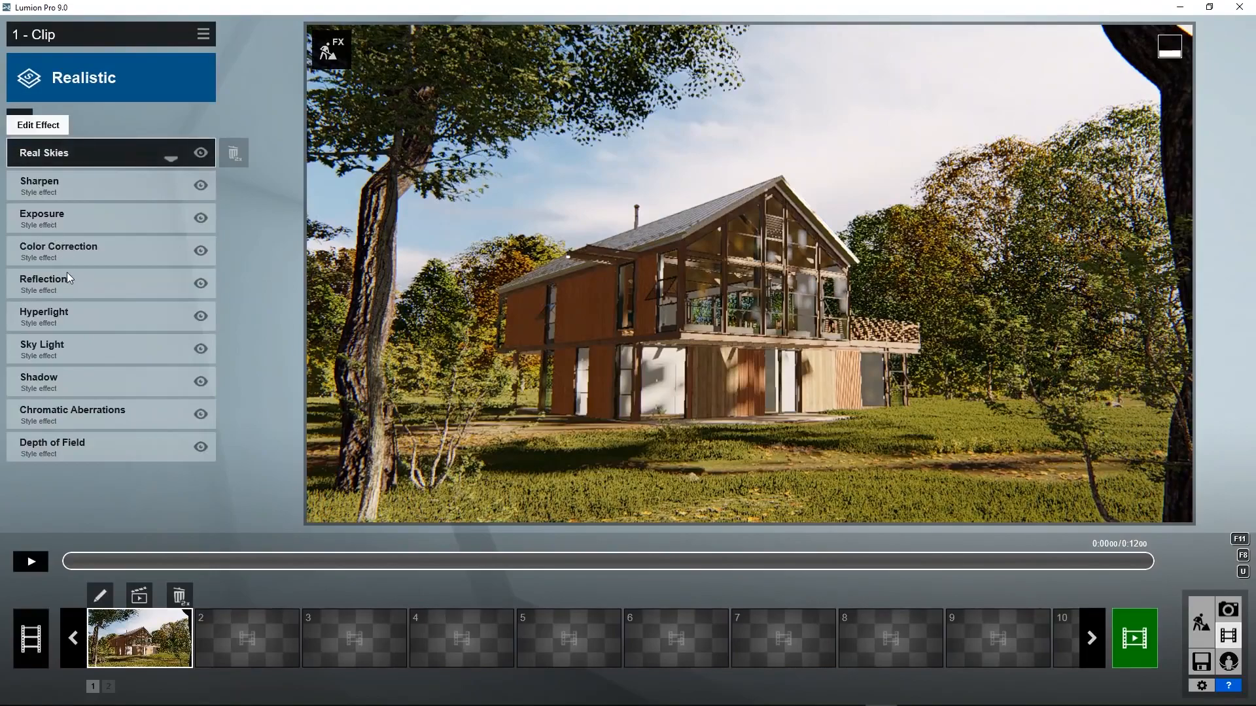
Add a reflection plane on the house glazing and confirm it in the Reflection effect.
left_click(43, 278)
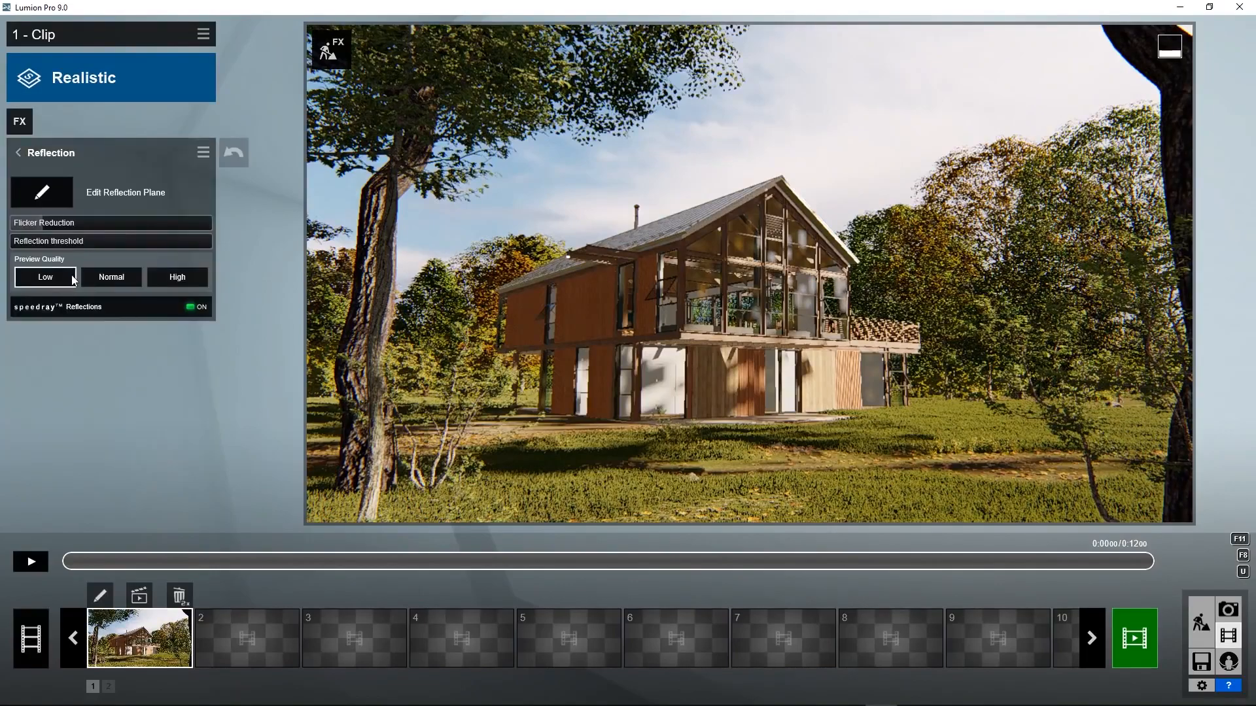
left_click(177, 276)
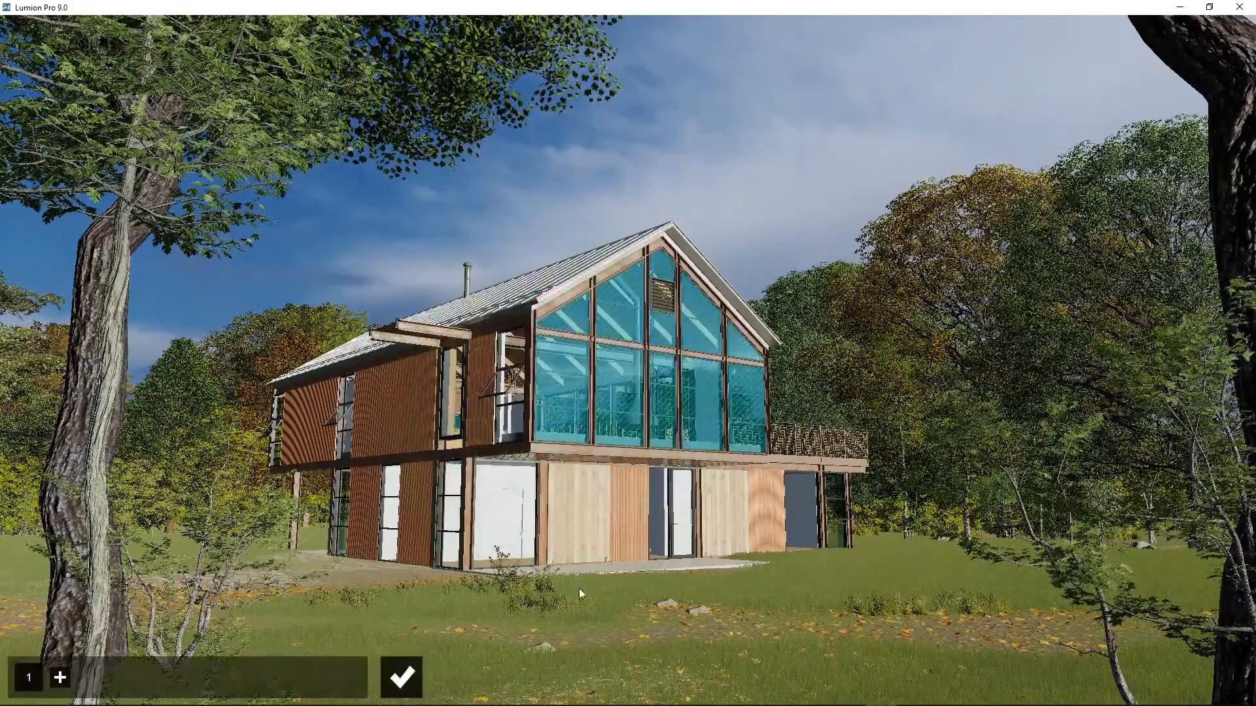
left_click(400, 678)
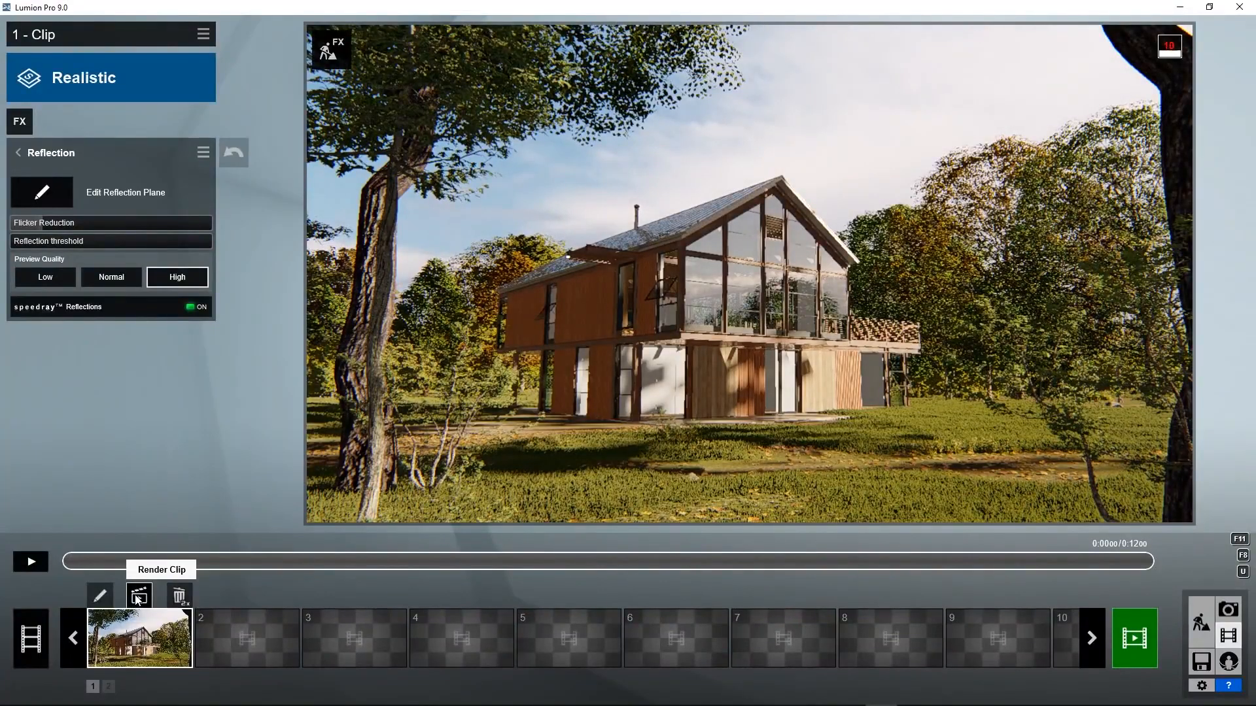
Render the entire first clip in Full HD saved as 'movie 1.mp4'.
left_click(138, 594)
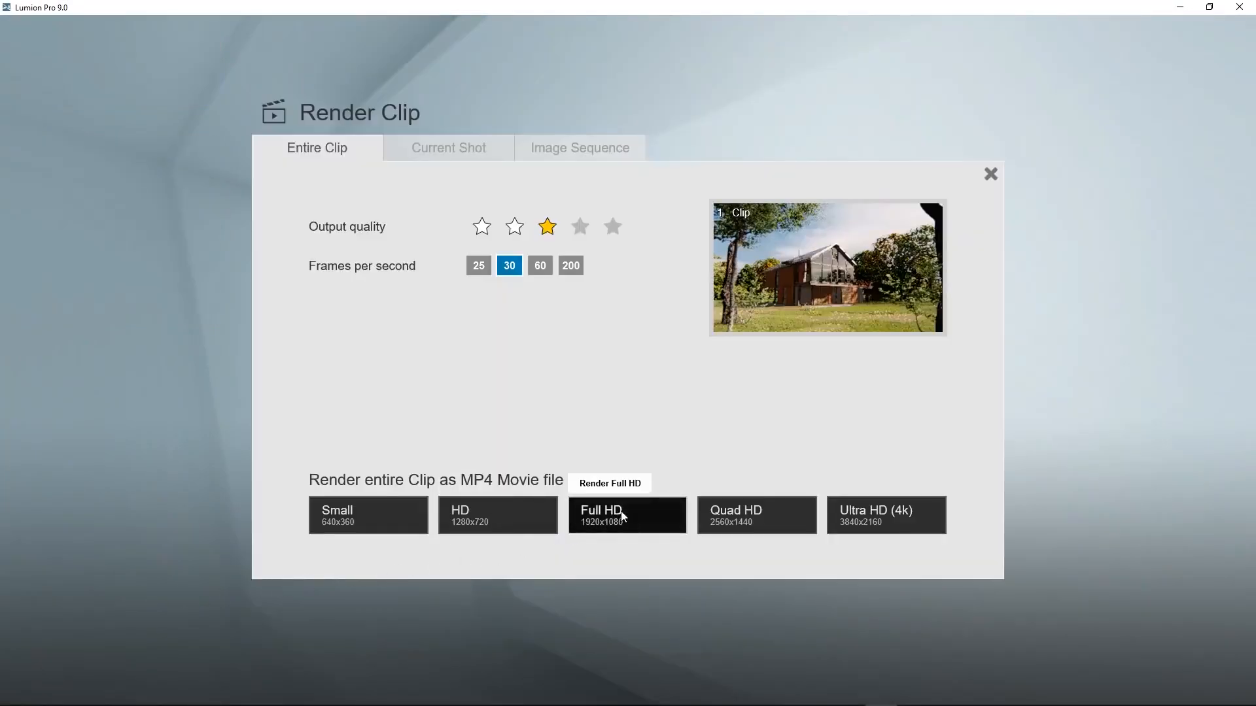
left_click(626, 515)
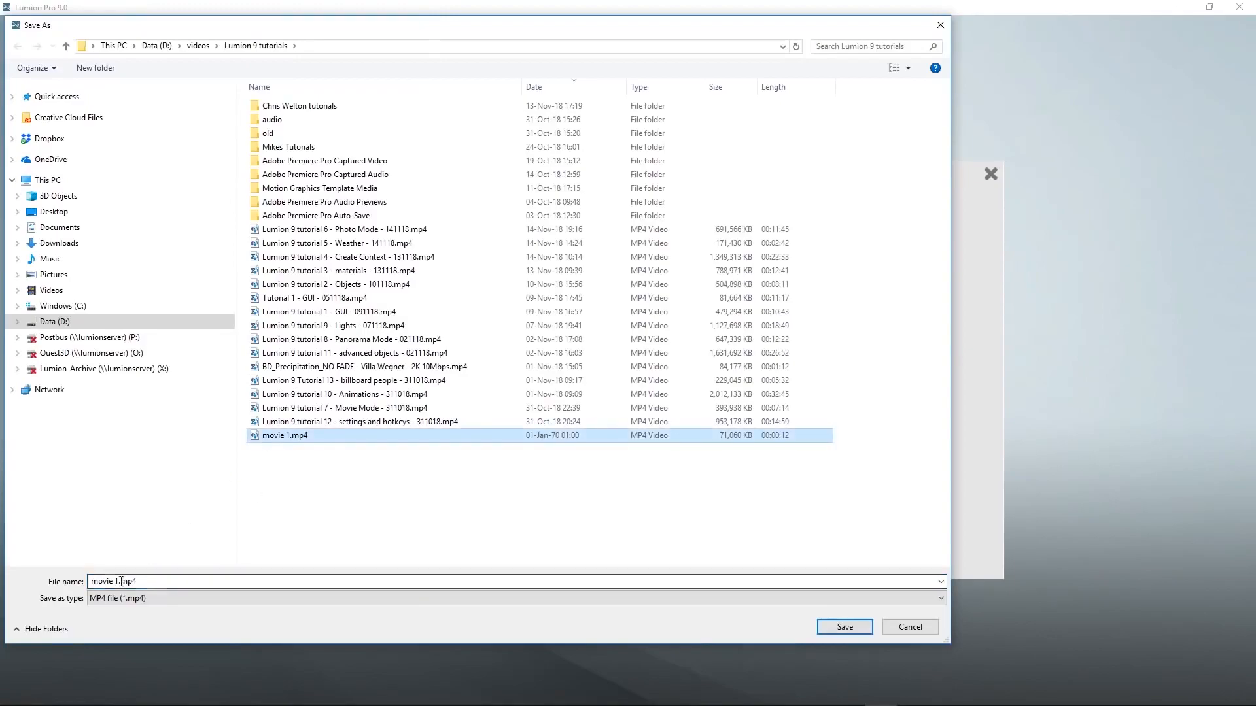
left_click(843, 626)
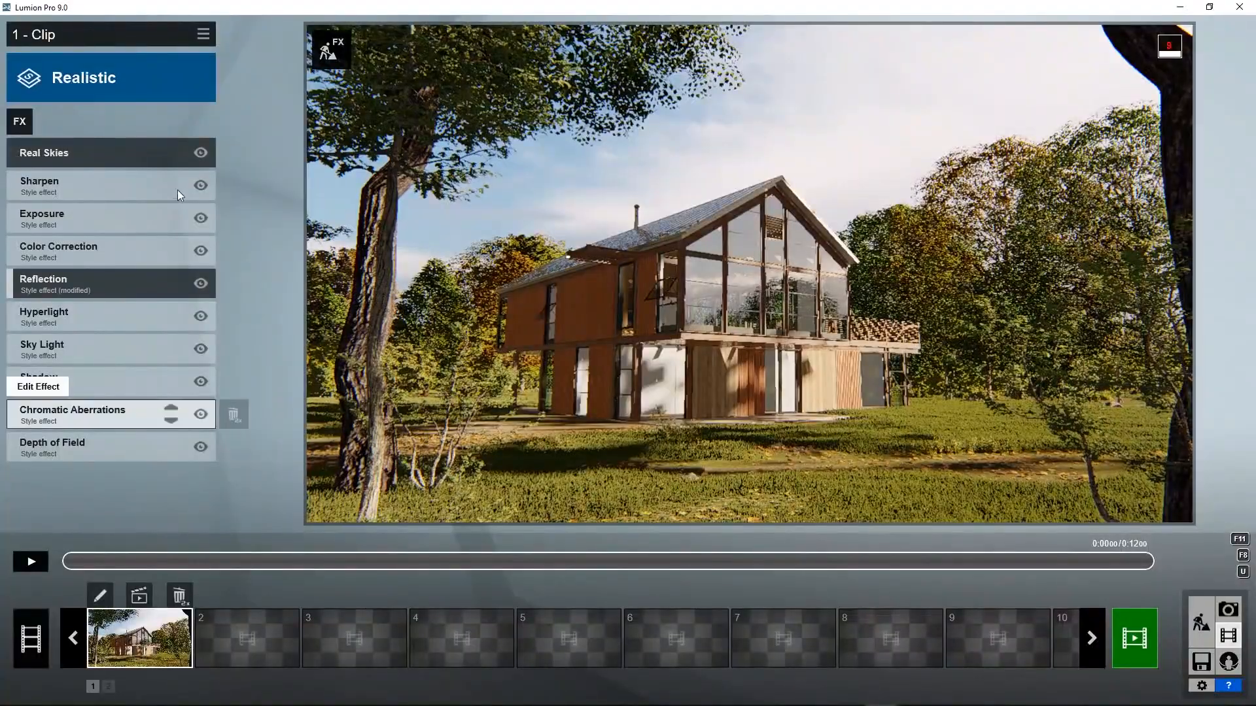
Toggle Real Skies off and on, then settle the clip's exposure at 0.5.
left_click(201, 153)
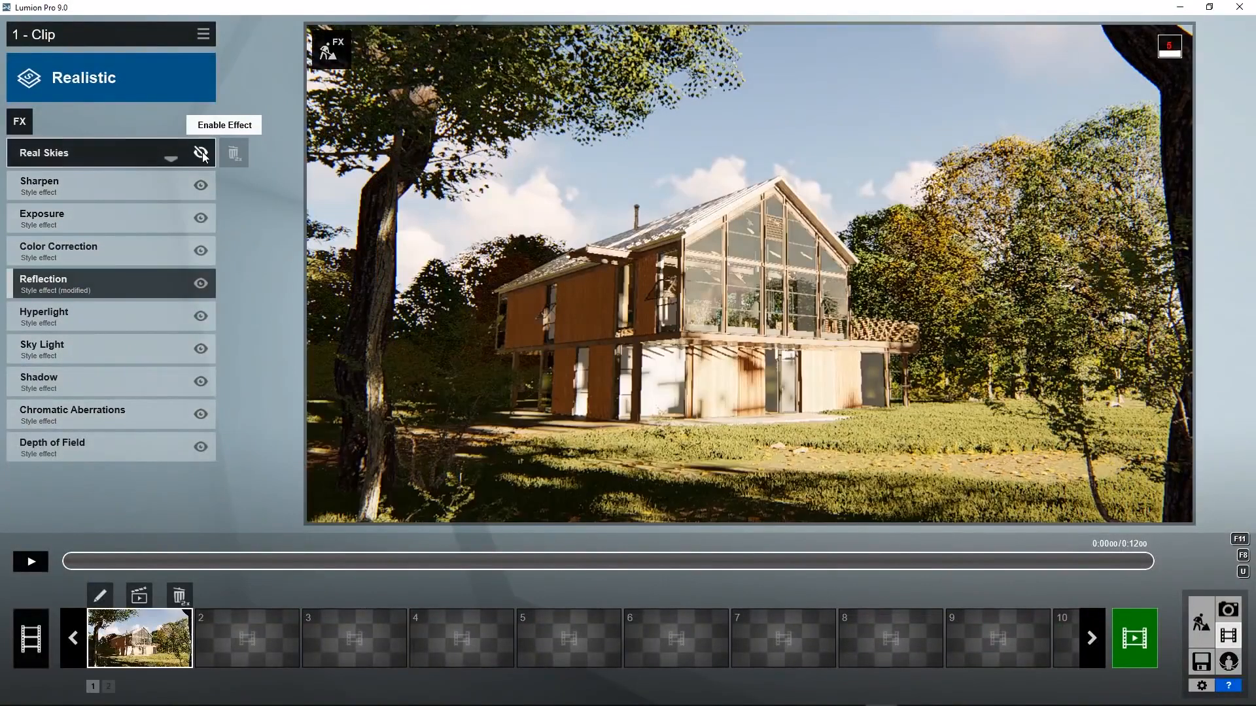
left_click(202, 153)
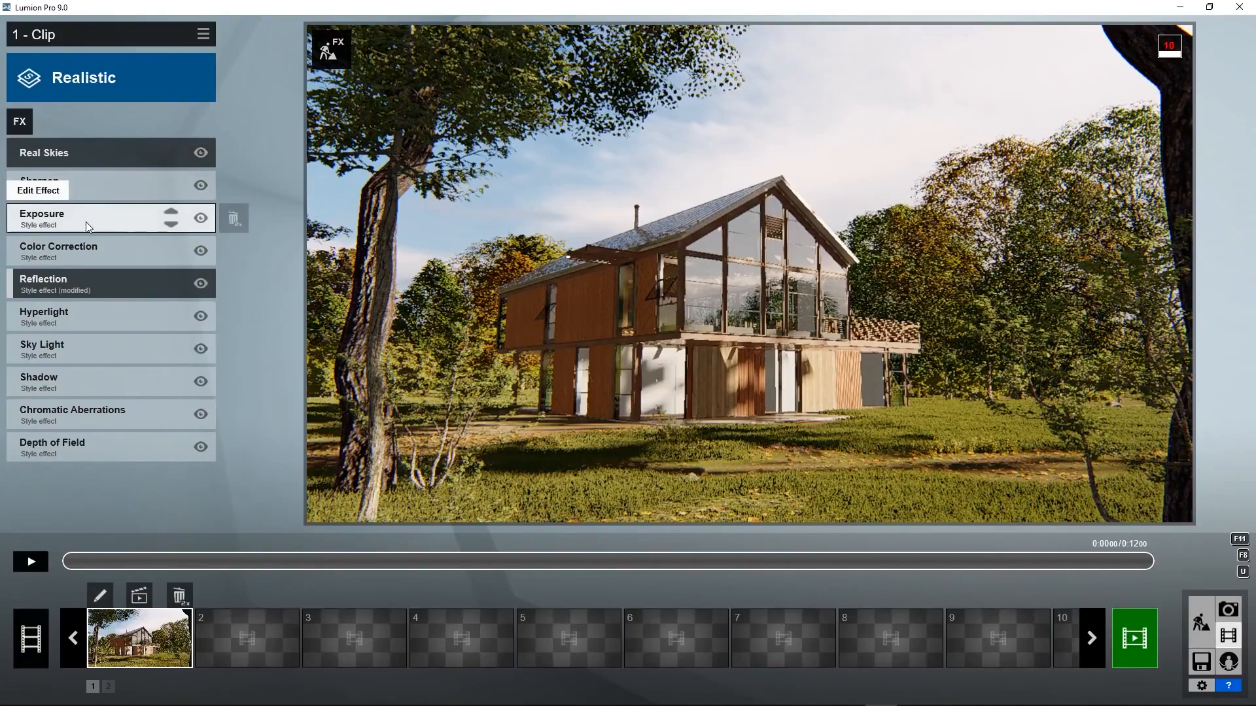
left_click(40, 214)
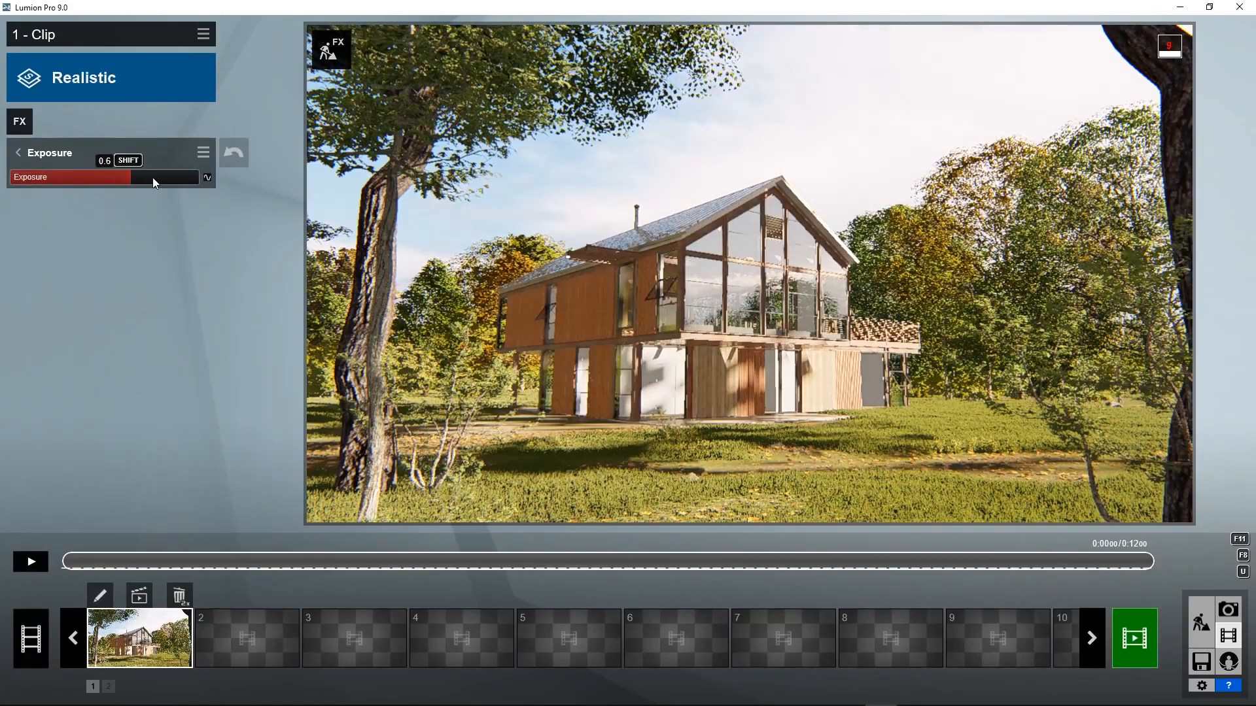
left_click_drag(152, 176, 56, 176)
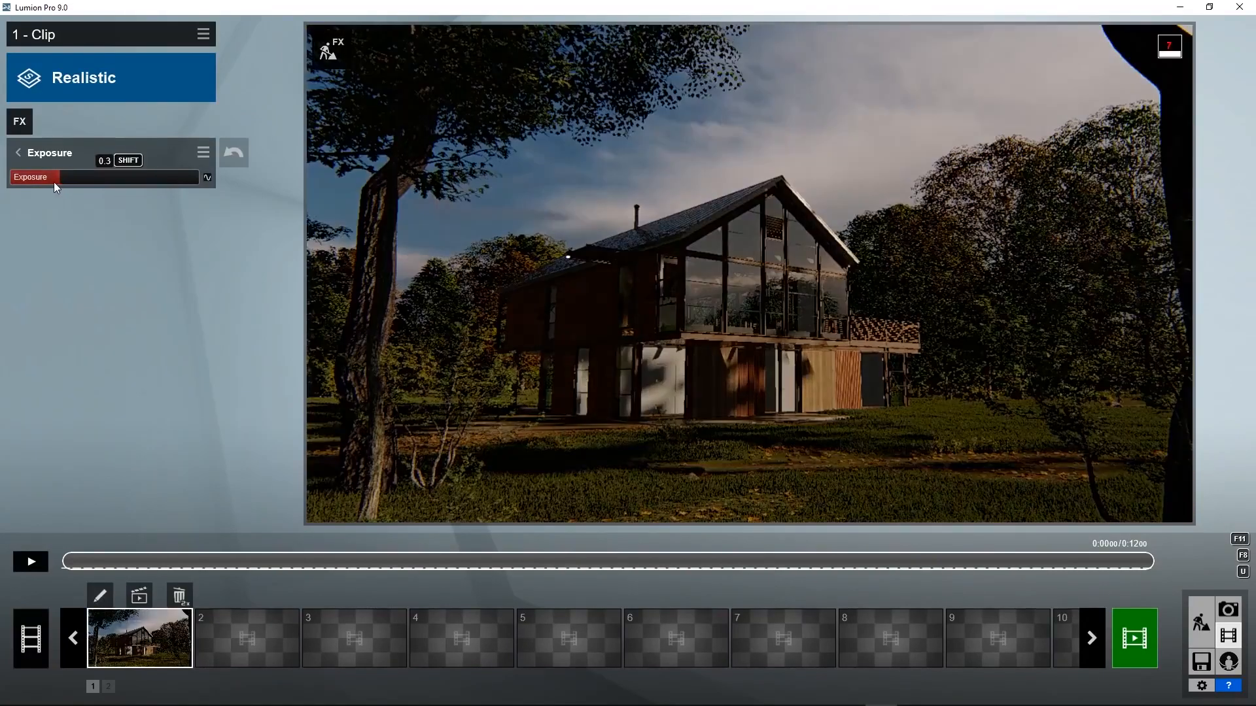
left_click_drag(60, 177, 110, 177)
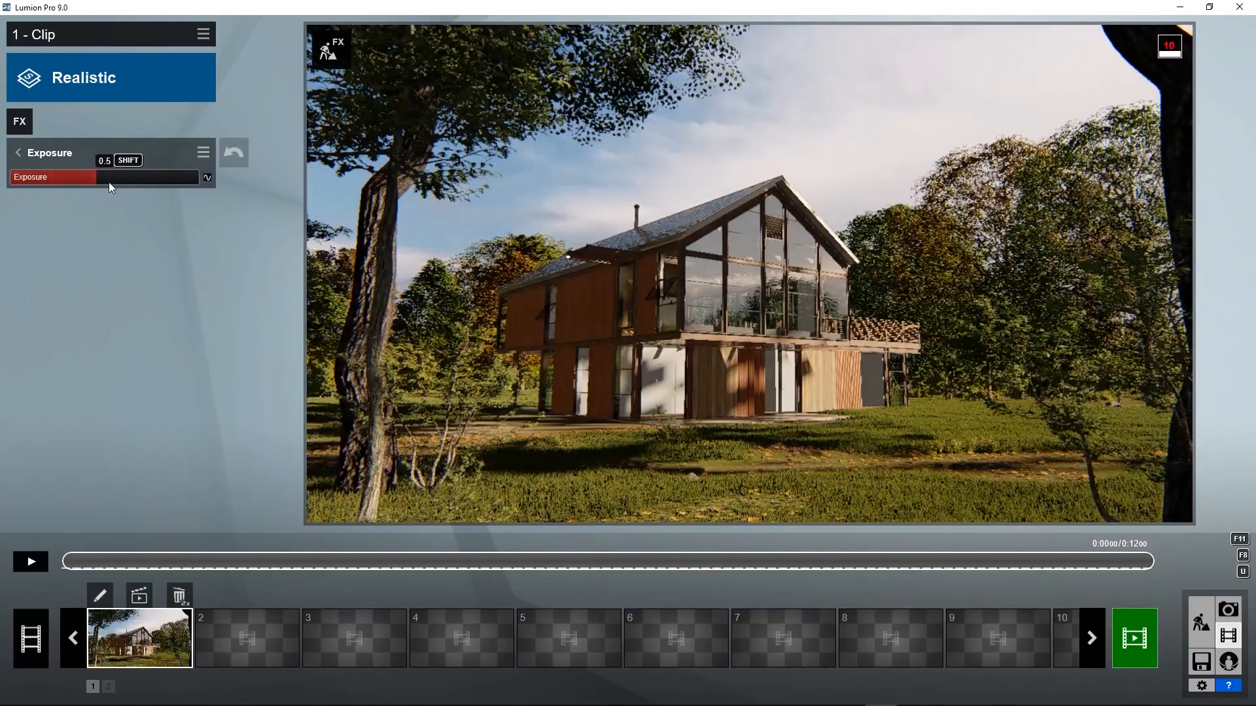
Remove the Real Skies effect from the first clip's effects list.
left_click(17, 153)
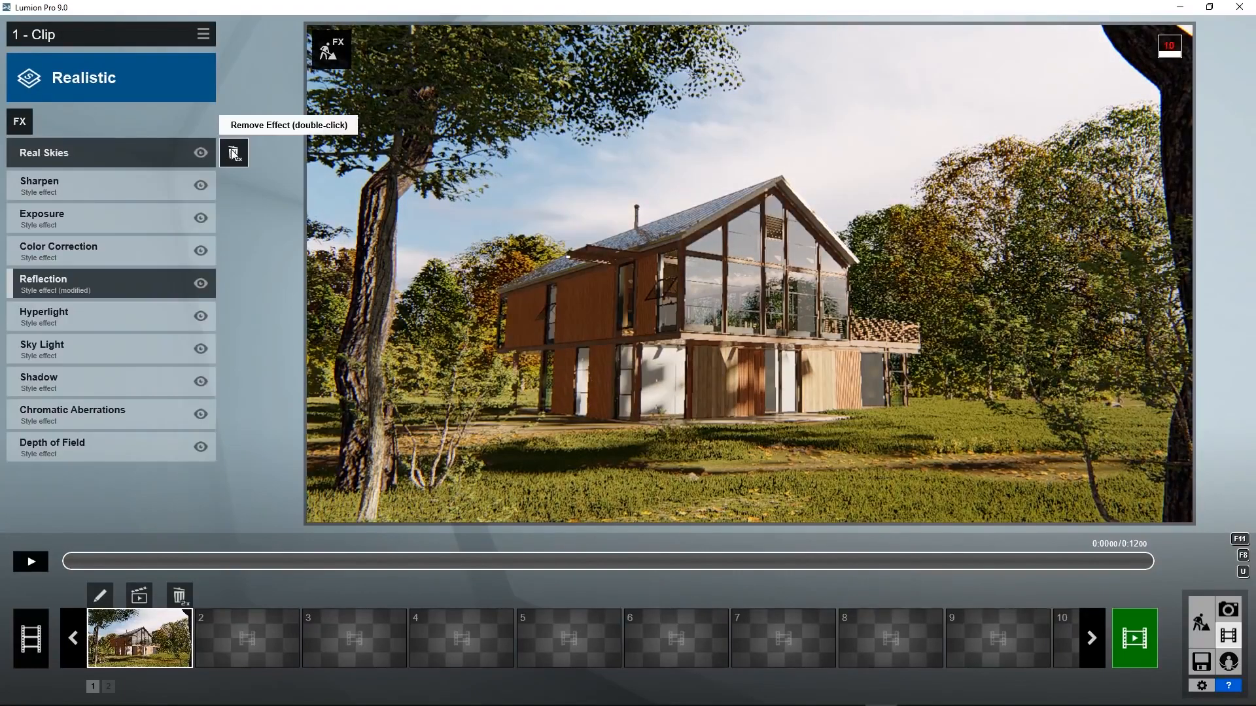
double_click(233, 151)
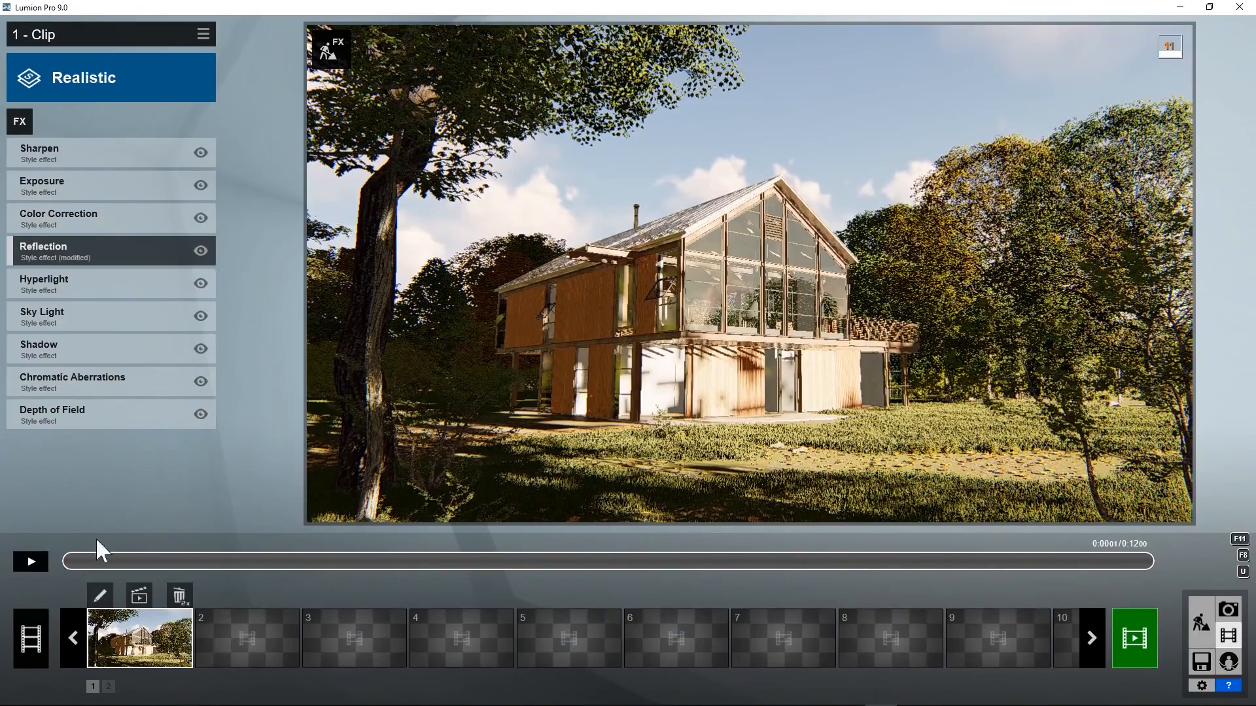
mouse_move(275, 140)
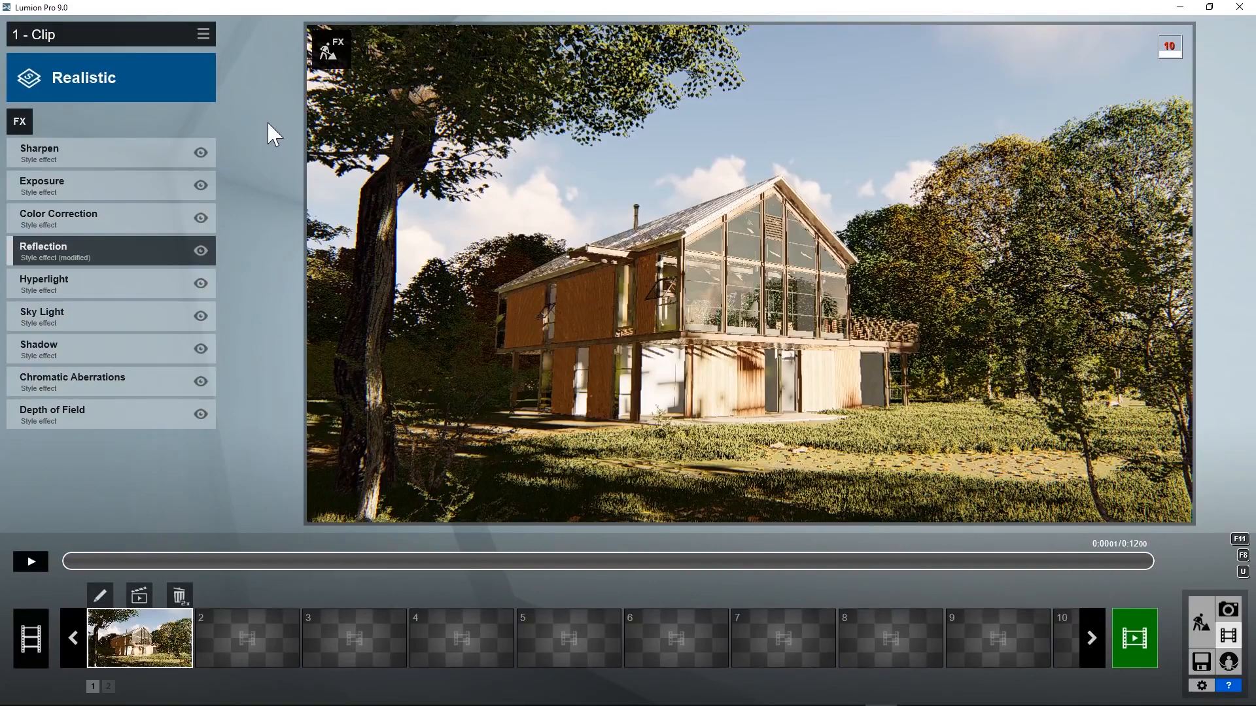
mouse_move(20, 122)
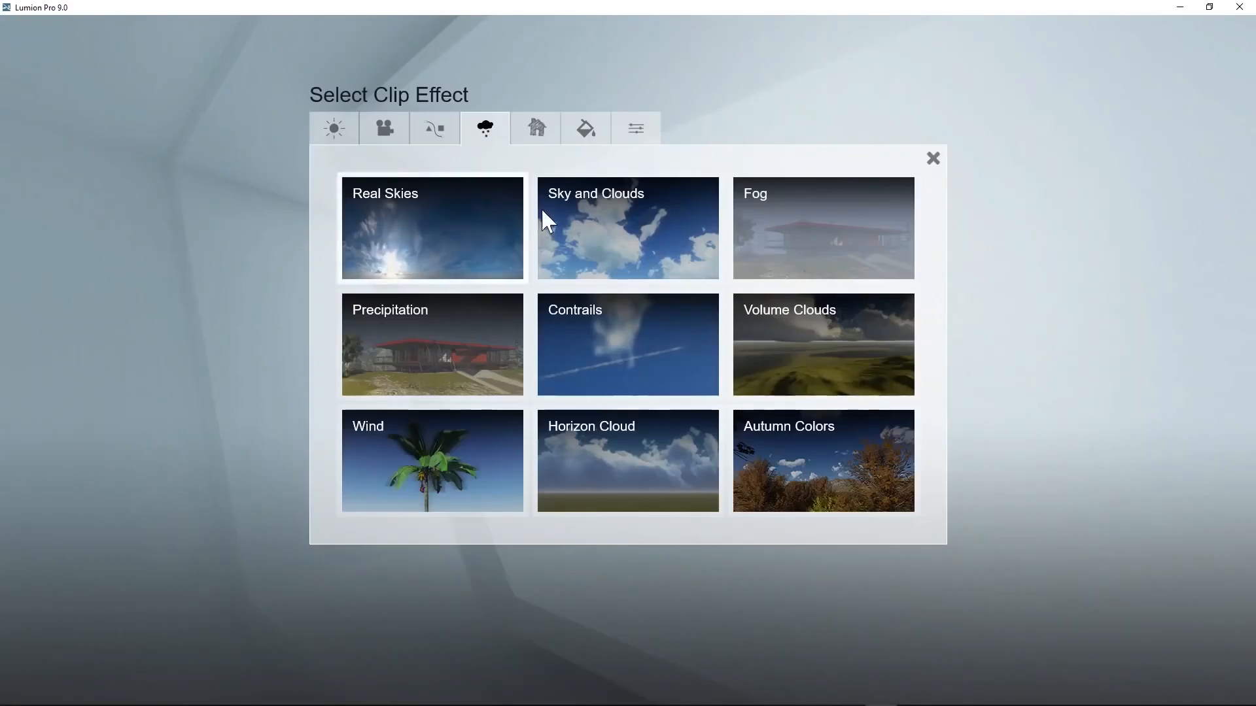
Add Sky and Clouds and keyframe the cloud position at the clip's start and end.
left_click(626, 228)
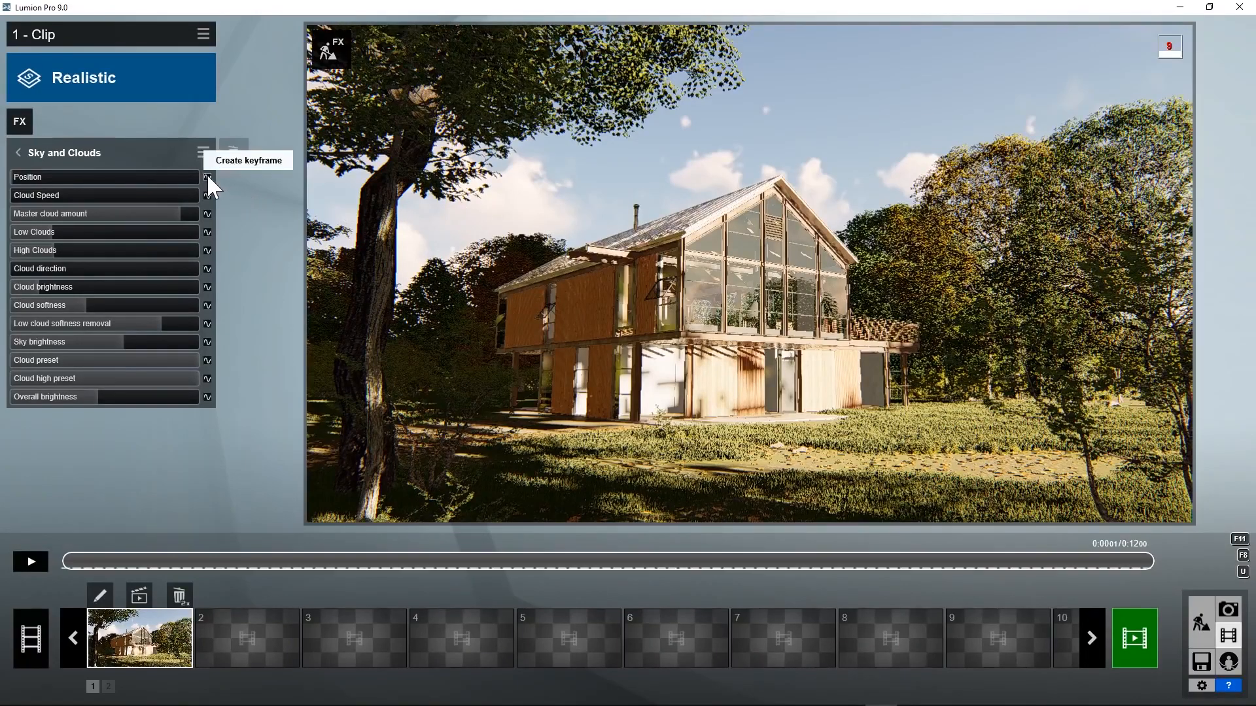
left_click(208, 177)
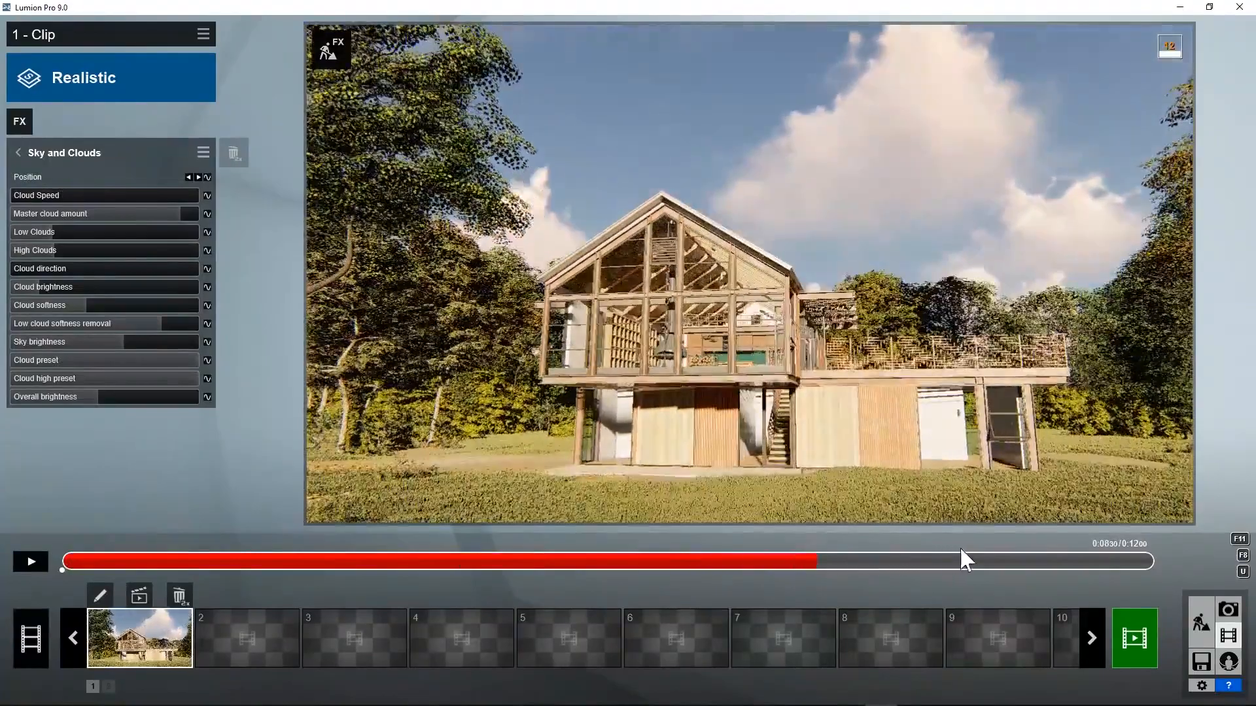
left_click_drag(966, 561, 1157, 563)
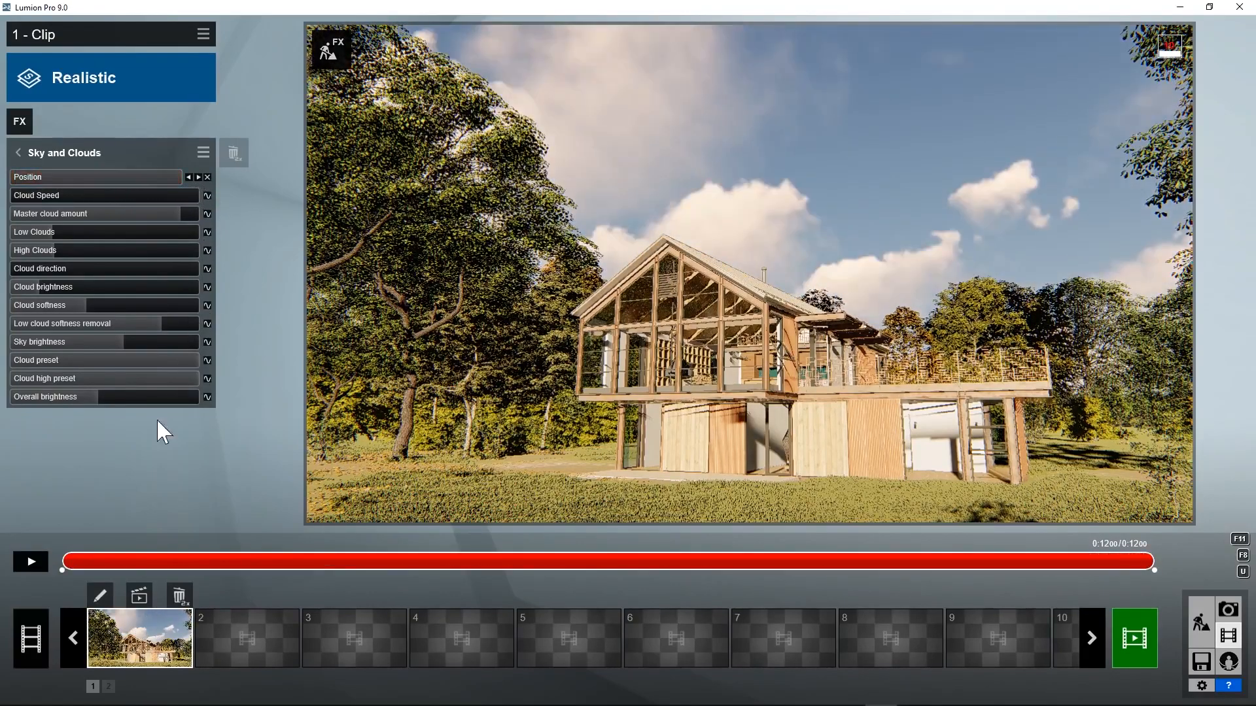
left_click(30, 561)
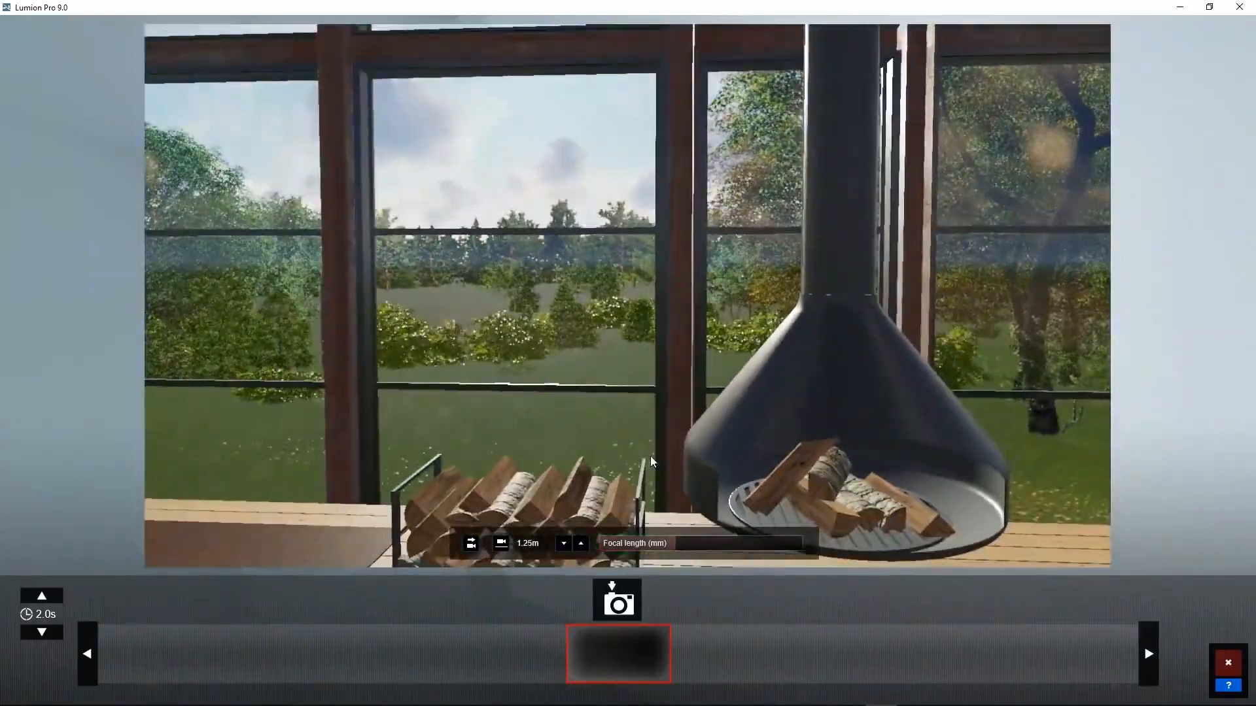
Capture two interior viewpoints by the hanging fireplace and preview the clips.
left_click(616, 599)
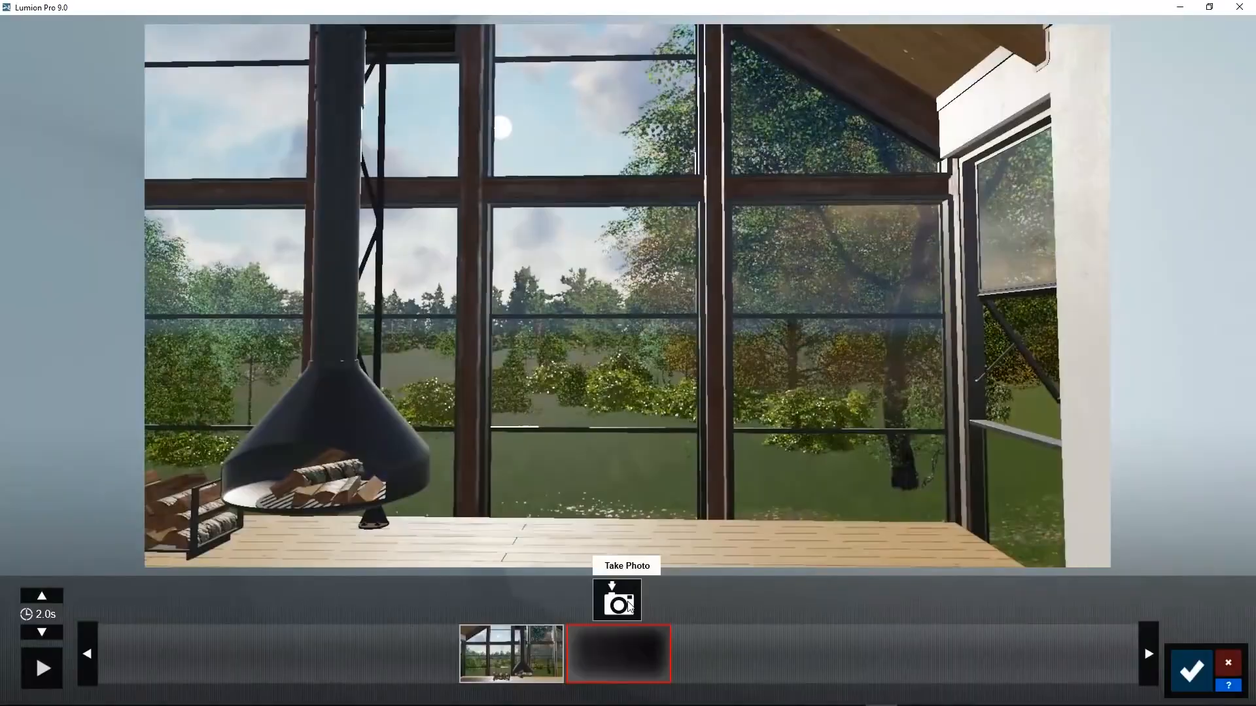
left_click(616, 601)
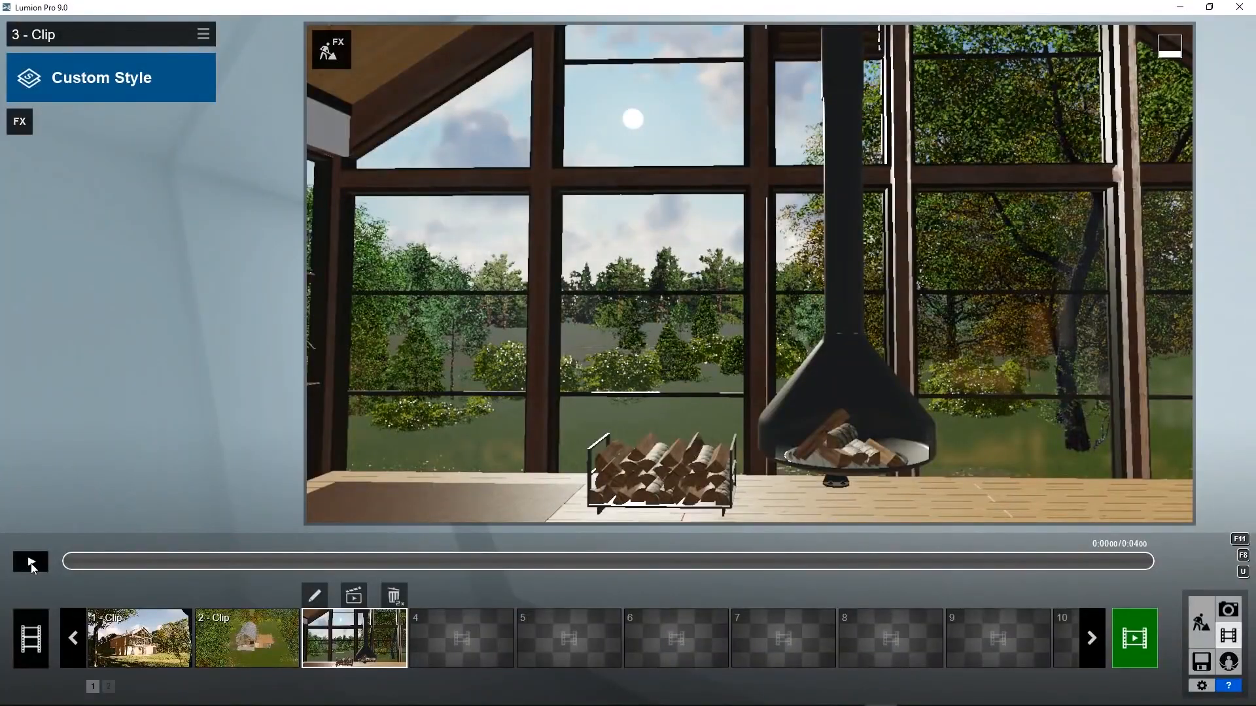
left_click(30, 561)
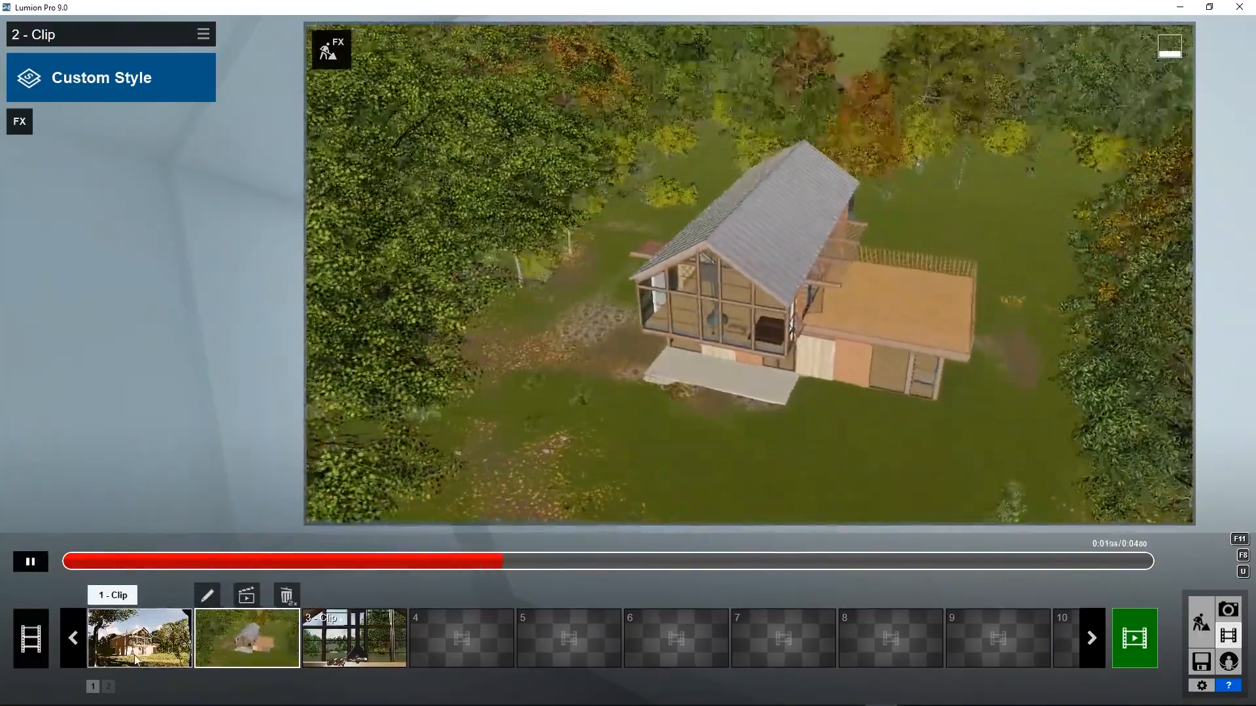
left_click(138, 639)
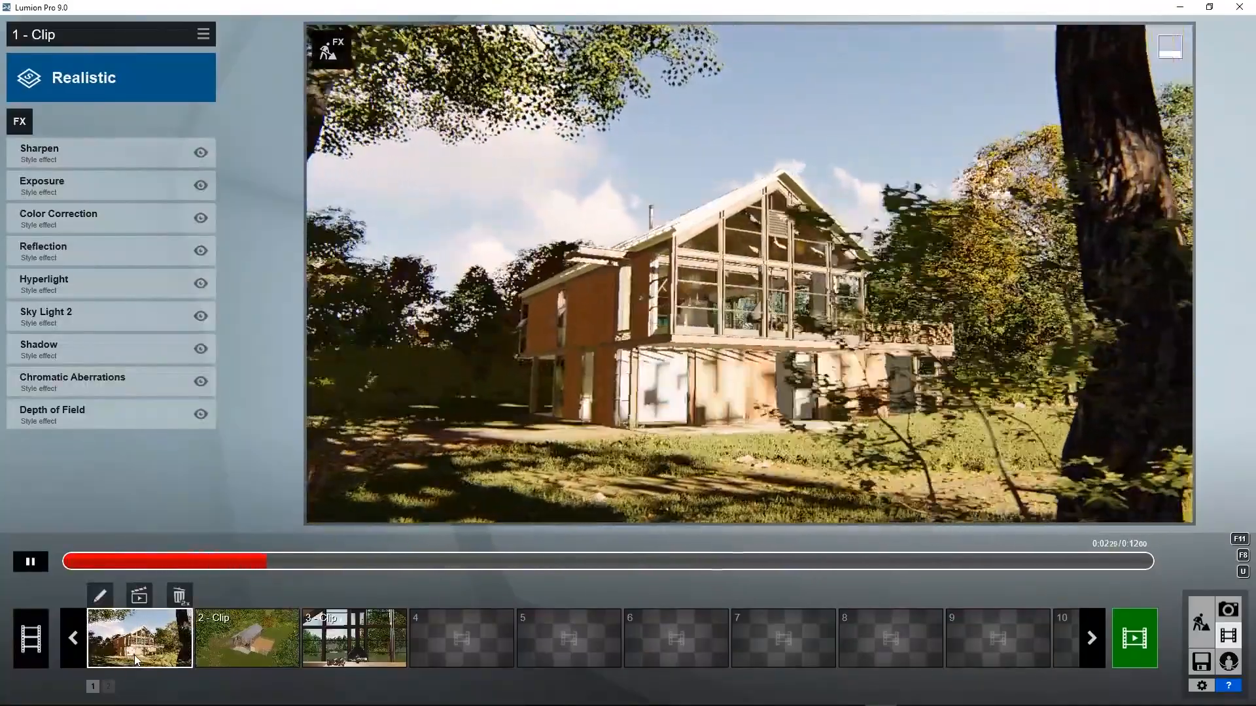
left_click(30, 638)
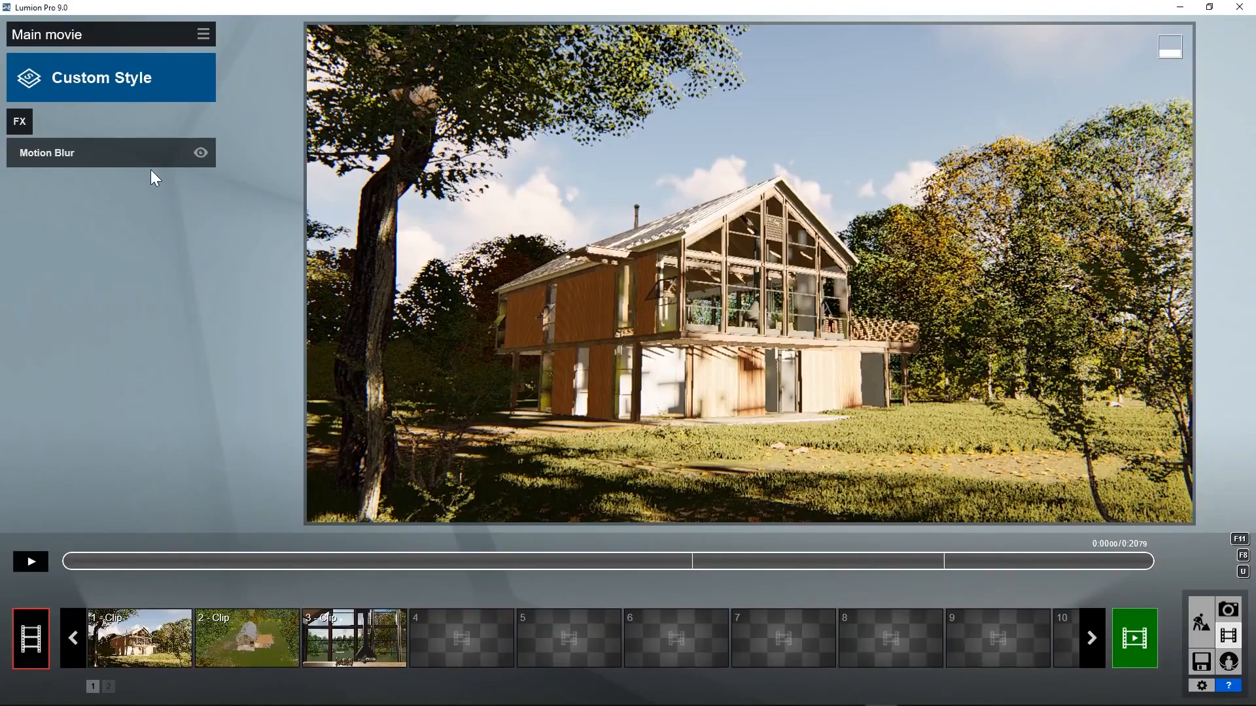
Apply the Realistic style to the movie in place of the custom style.
left_click(110, 77)
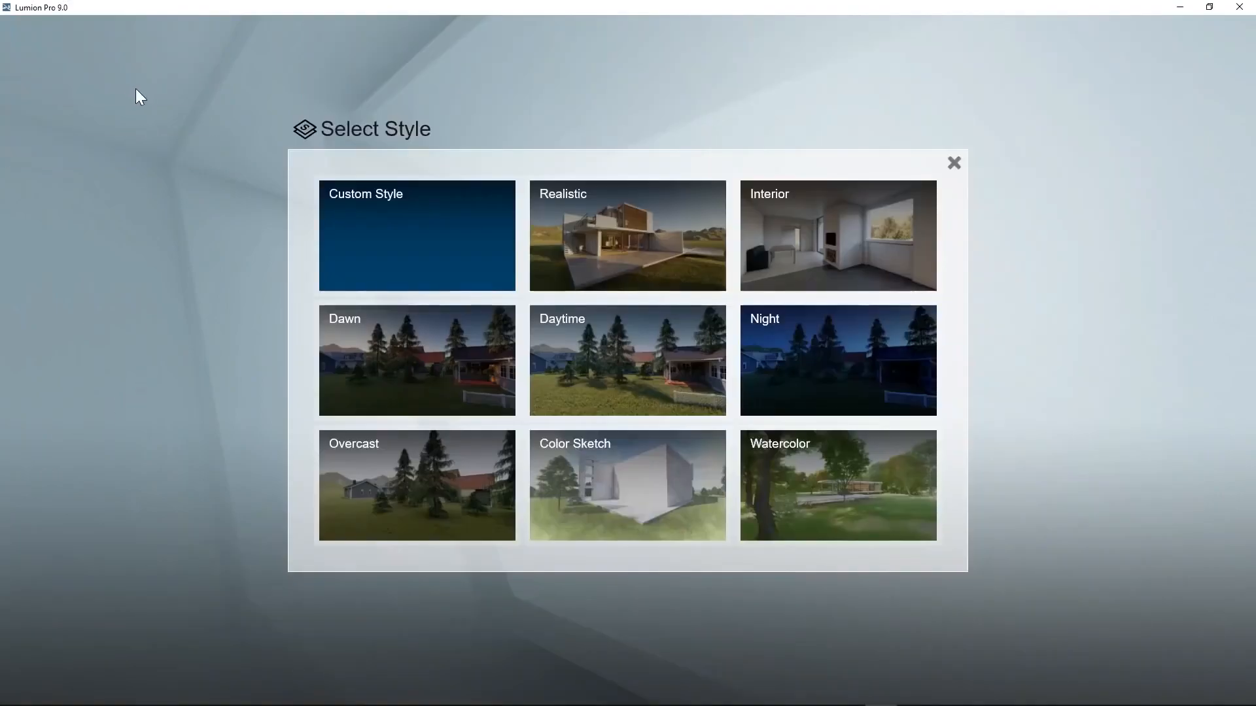
left_click(627, 236)
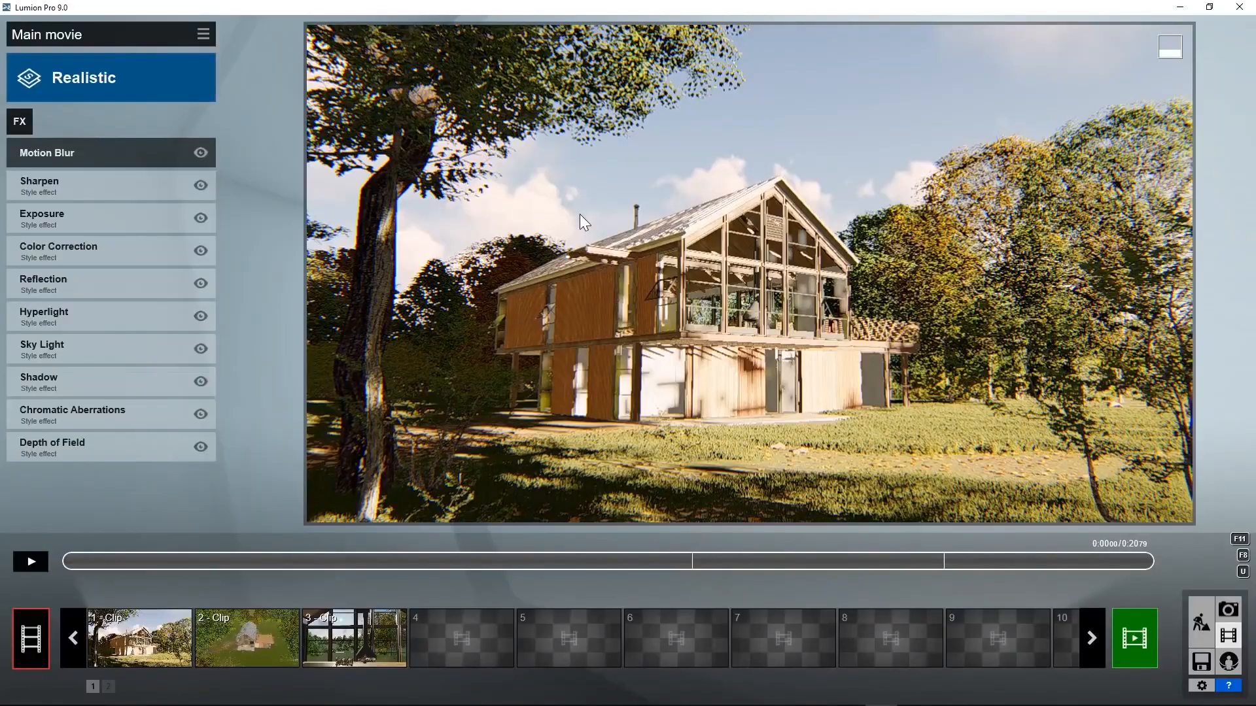
mouse_move(401, 178)
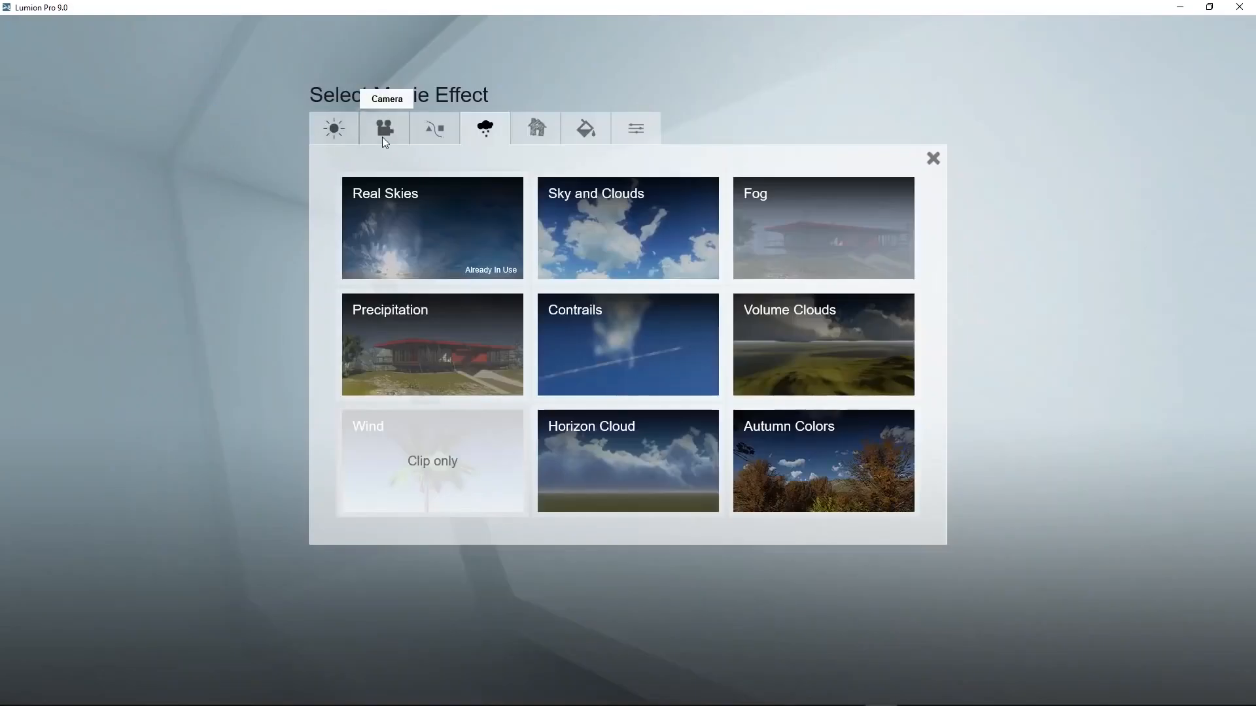
Add the Side By Side 3D Stereo effect from the Various FX group.
left_click(636, 128)
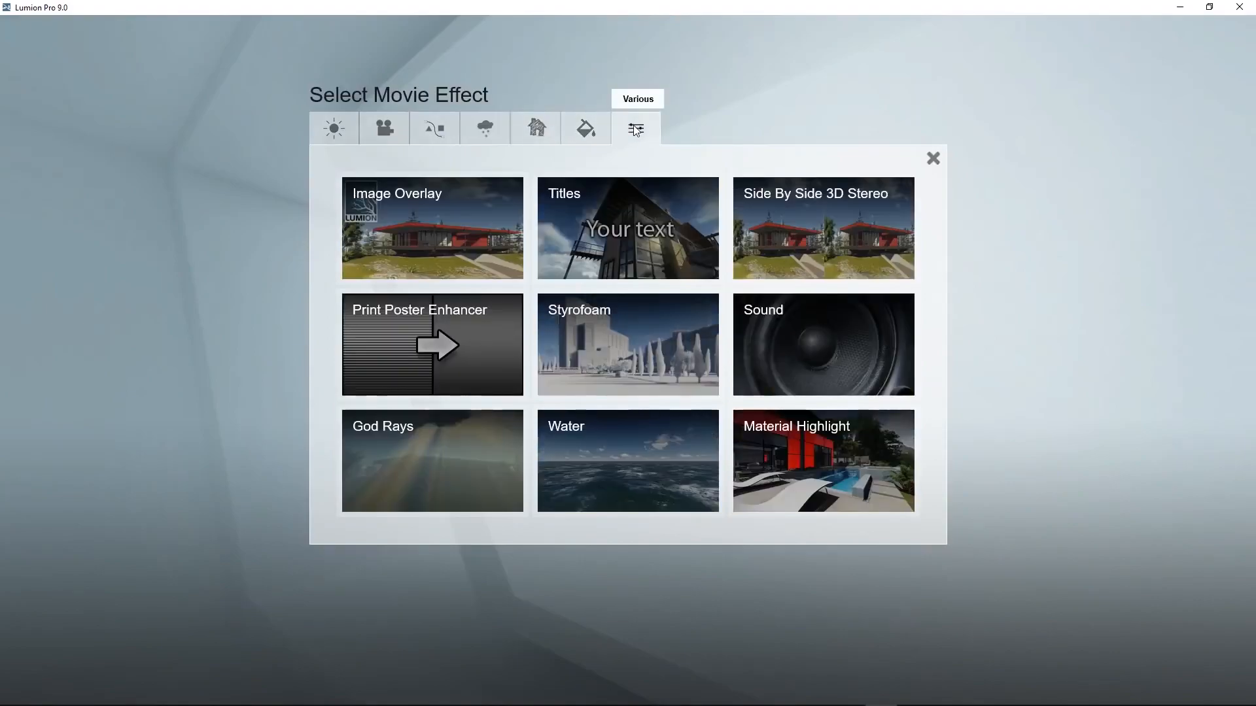
left_click(823, 227)
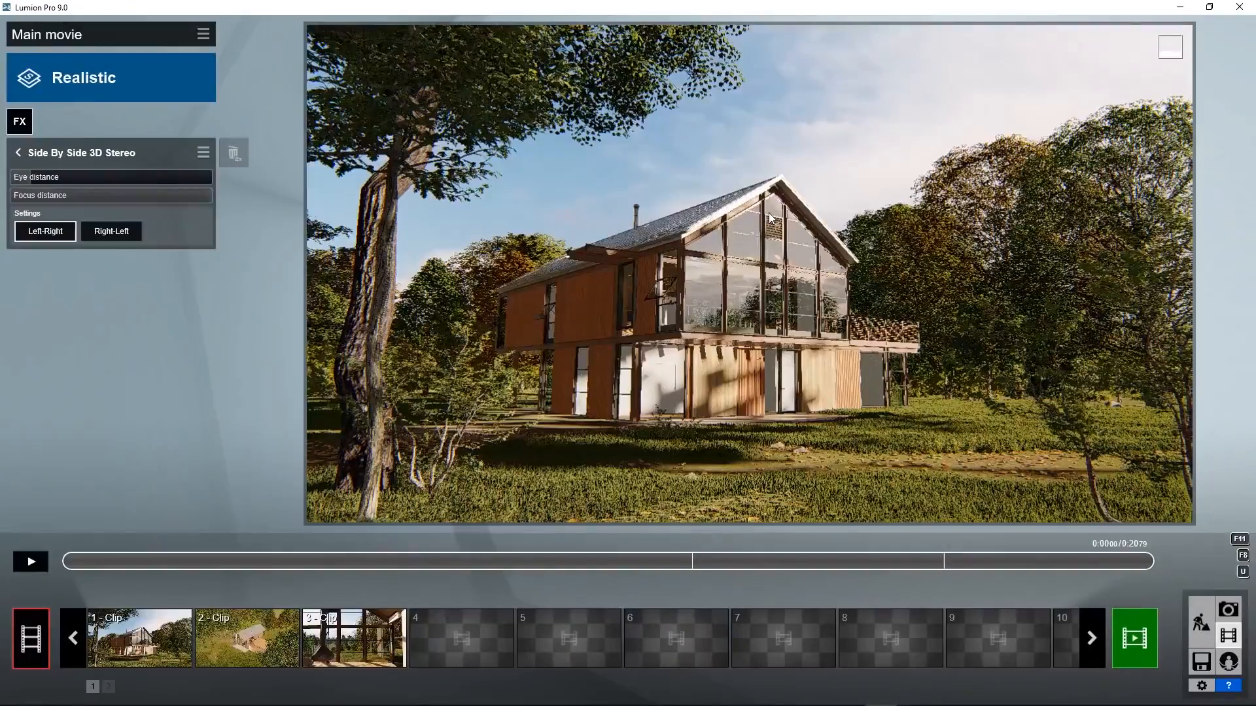
left_click(352, 637)
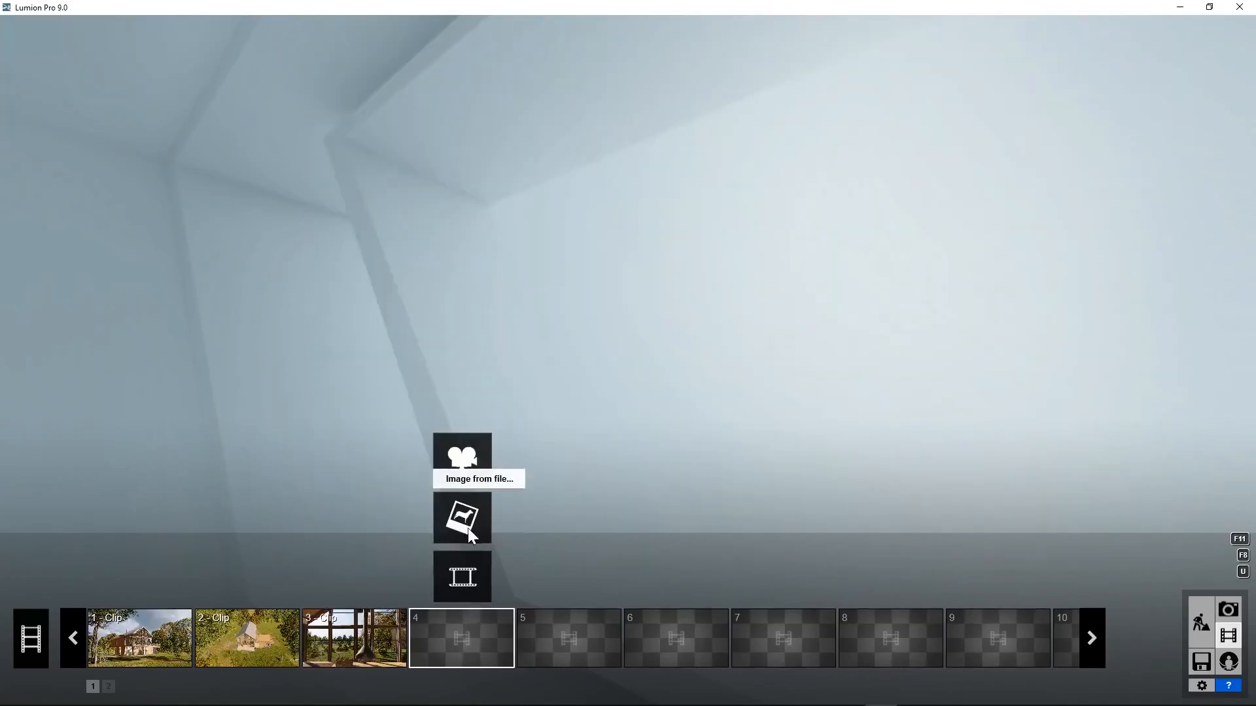
Add the house front-view PNG and the forest aerial MP4 as new clips.
left_click(461, 517)
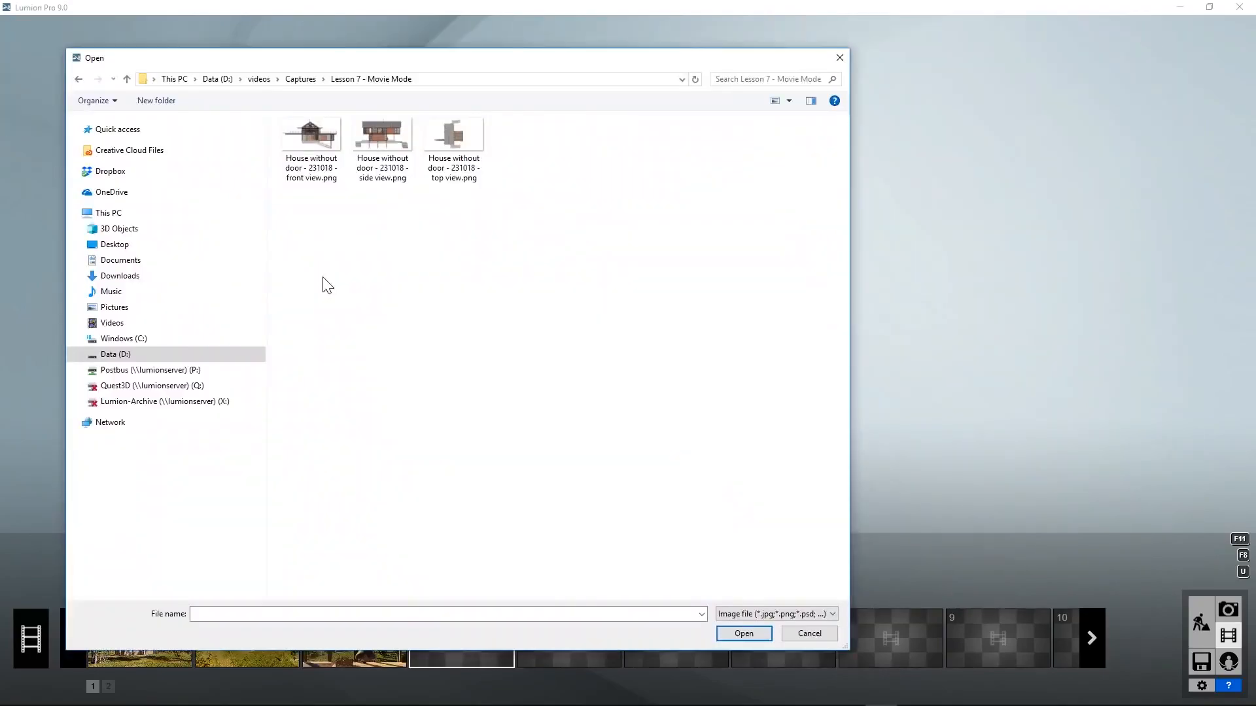
left_click(311, 133)
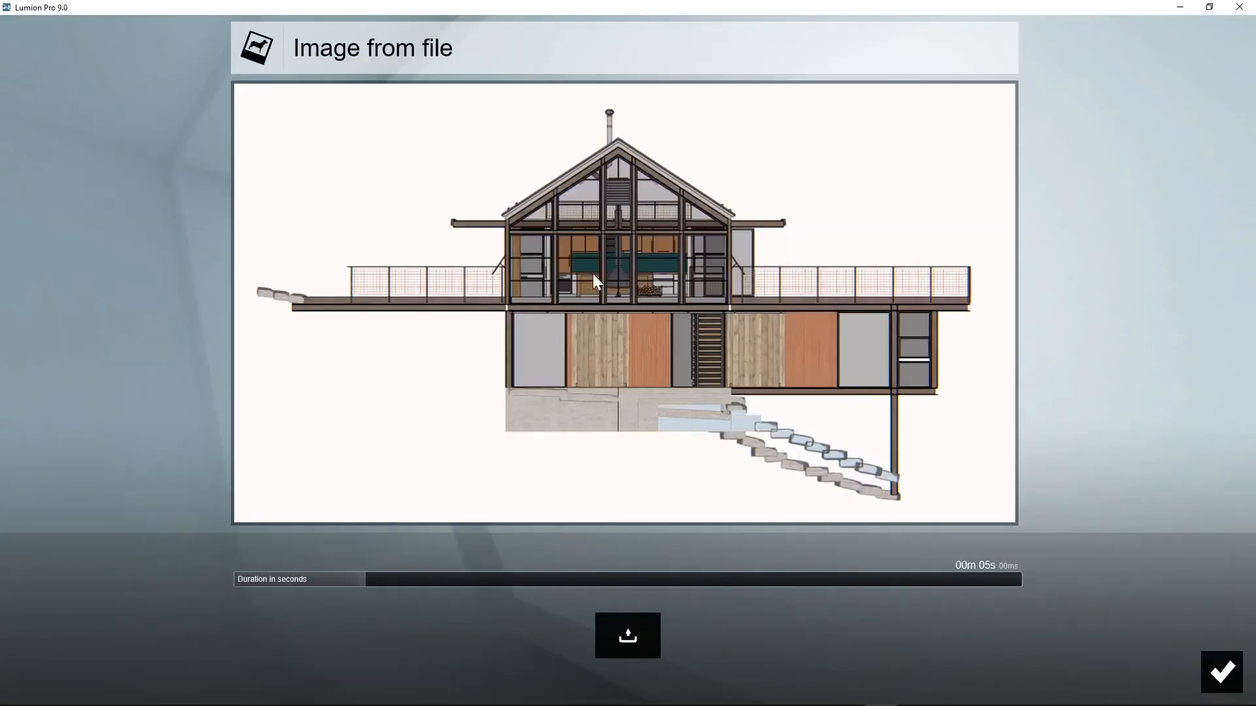
left_click(1221, 671)
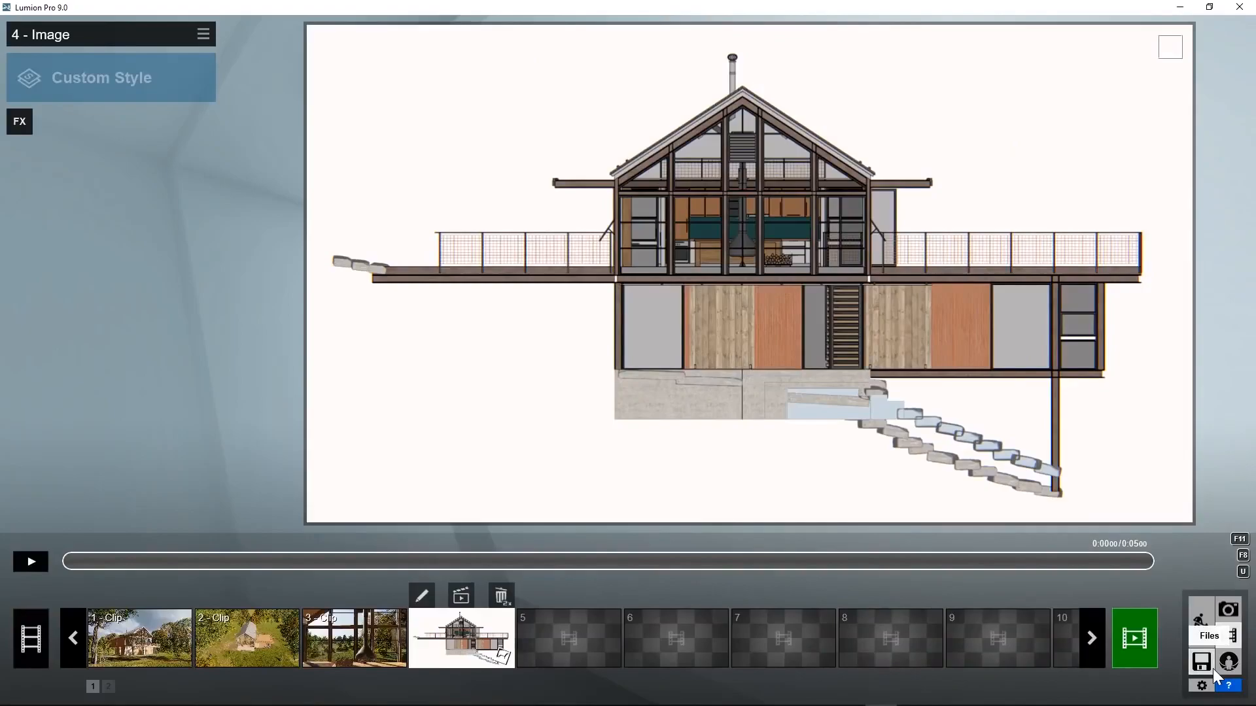
left_click(1201, 662)
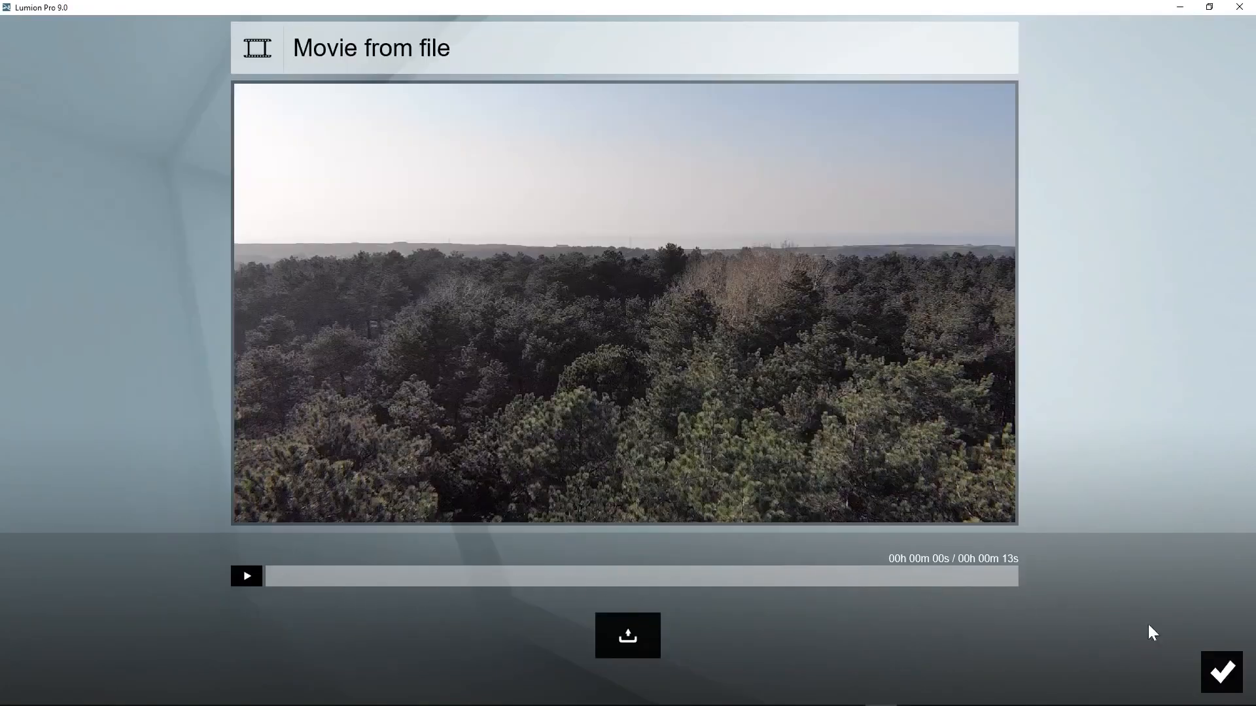
left_click(1219, 672)
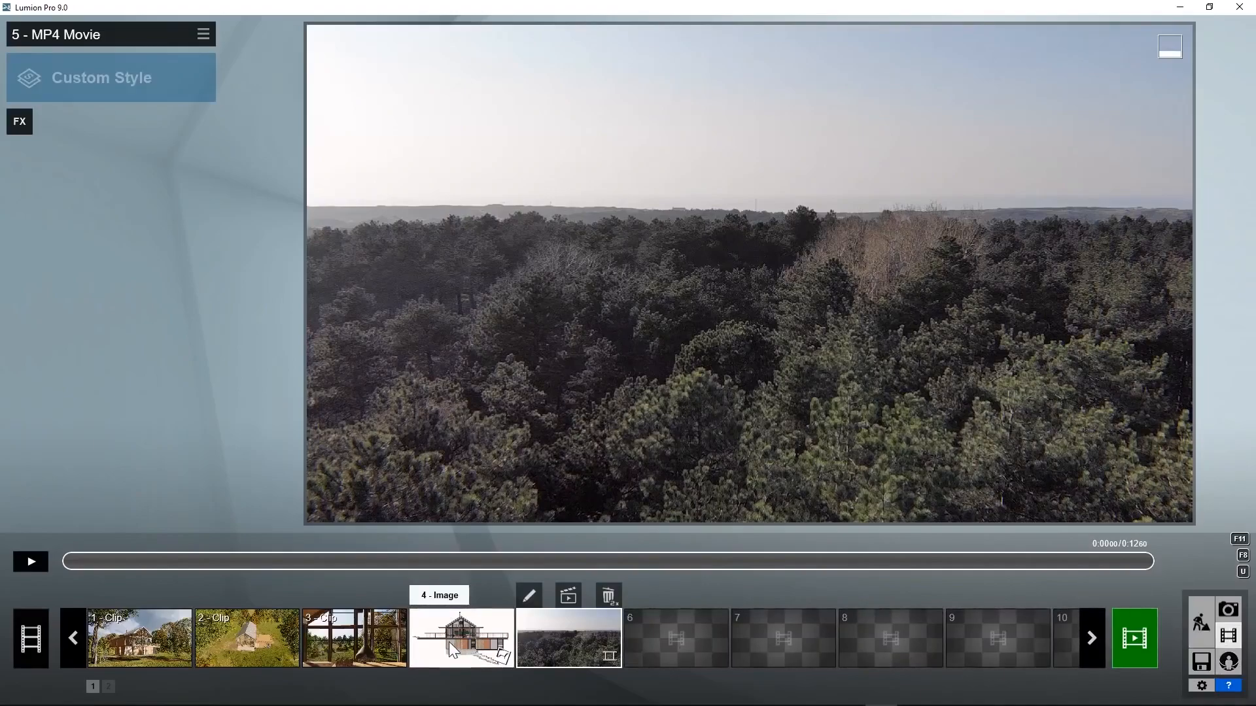
Move the drawing after the first clip and the forest video after the second, then return to the main movie.
left_click(461, 639)
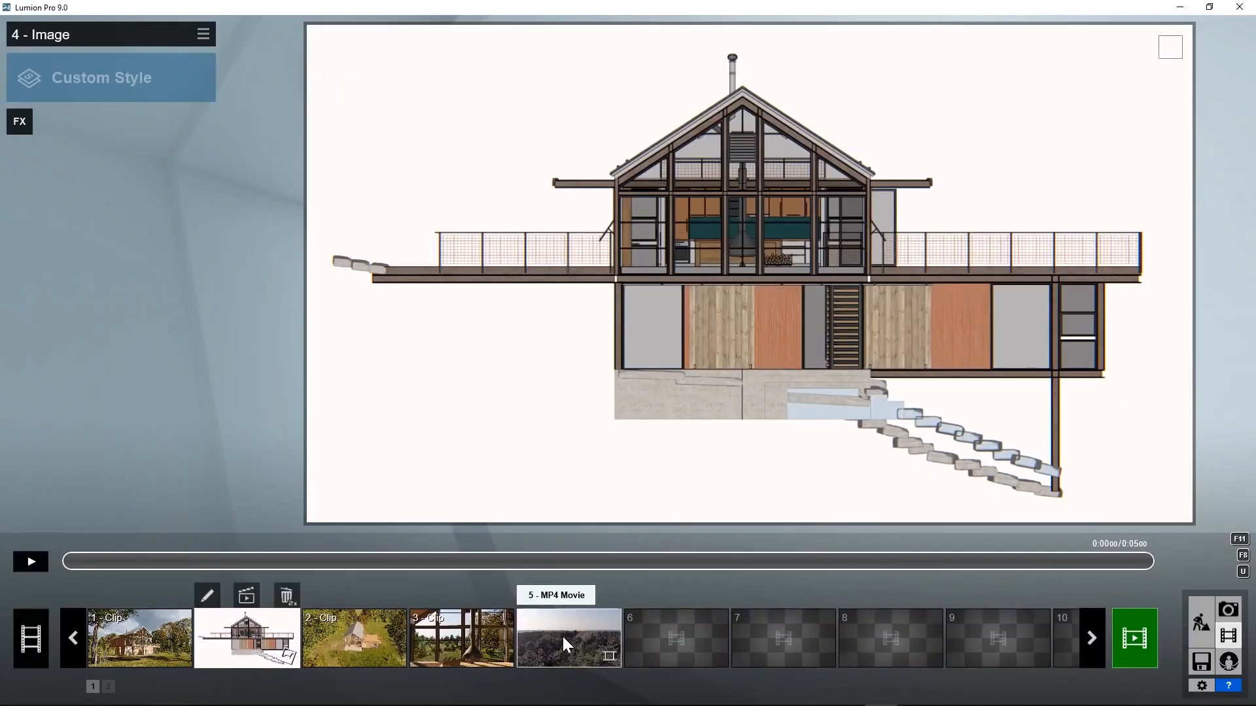
left_click(567, 638)
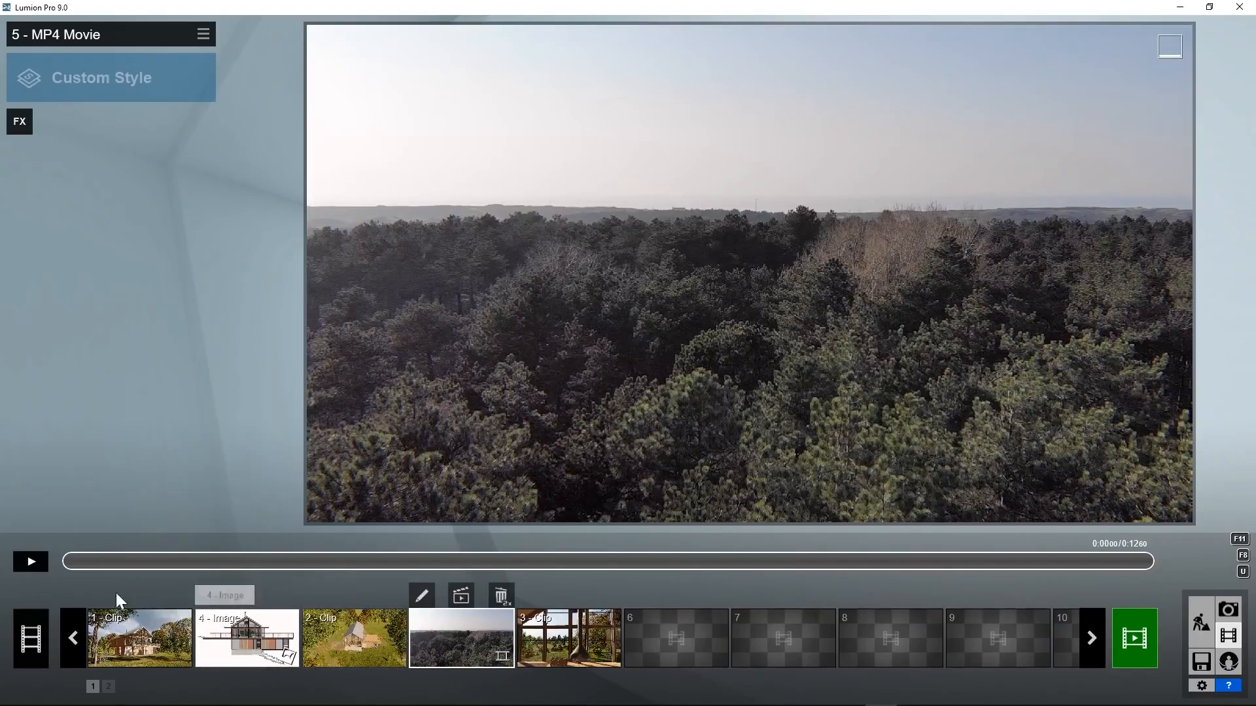
left_click(30, 562)
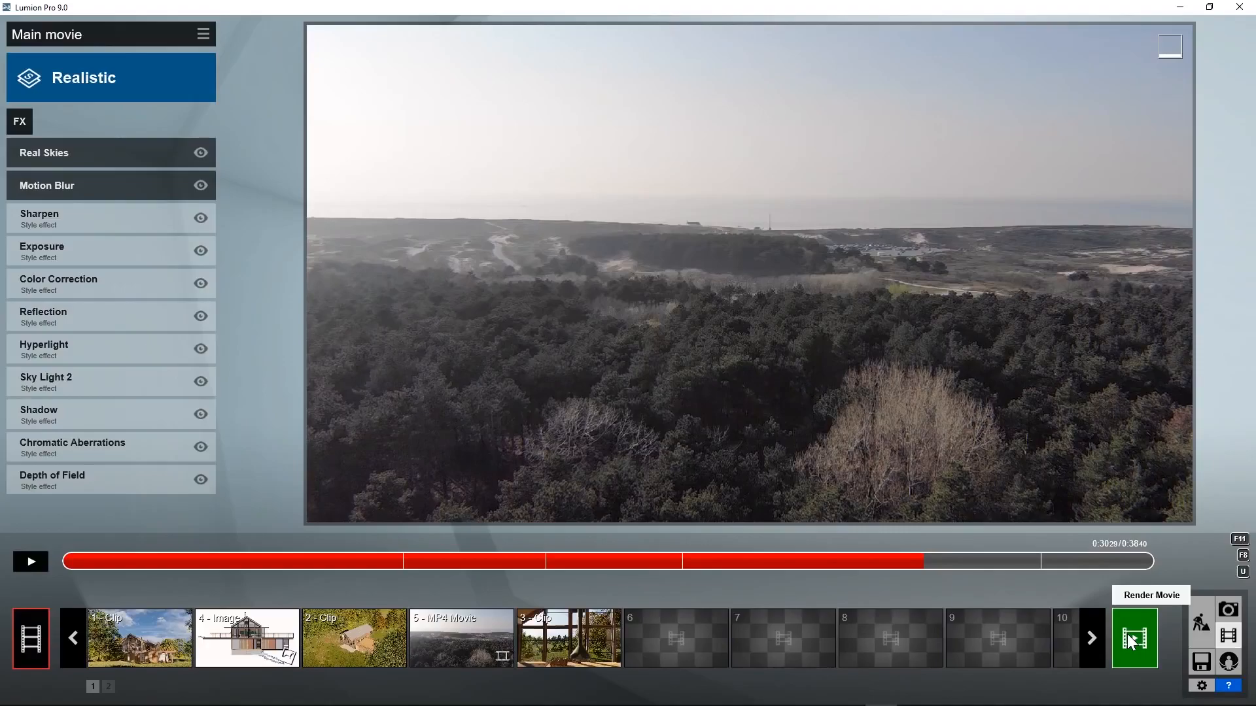
Review the render settings for Entire Movie, Current Shot and Image Sequence.
left_click(1133, 637)
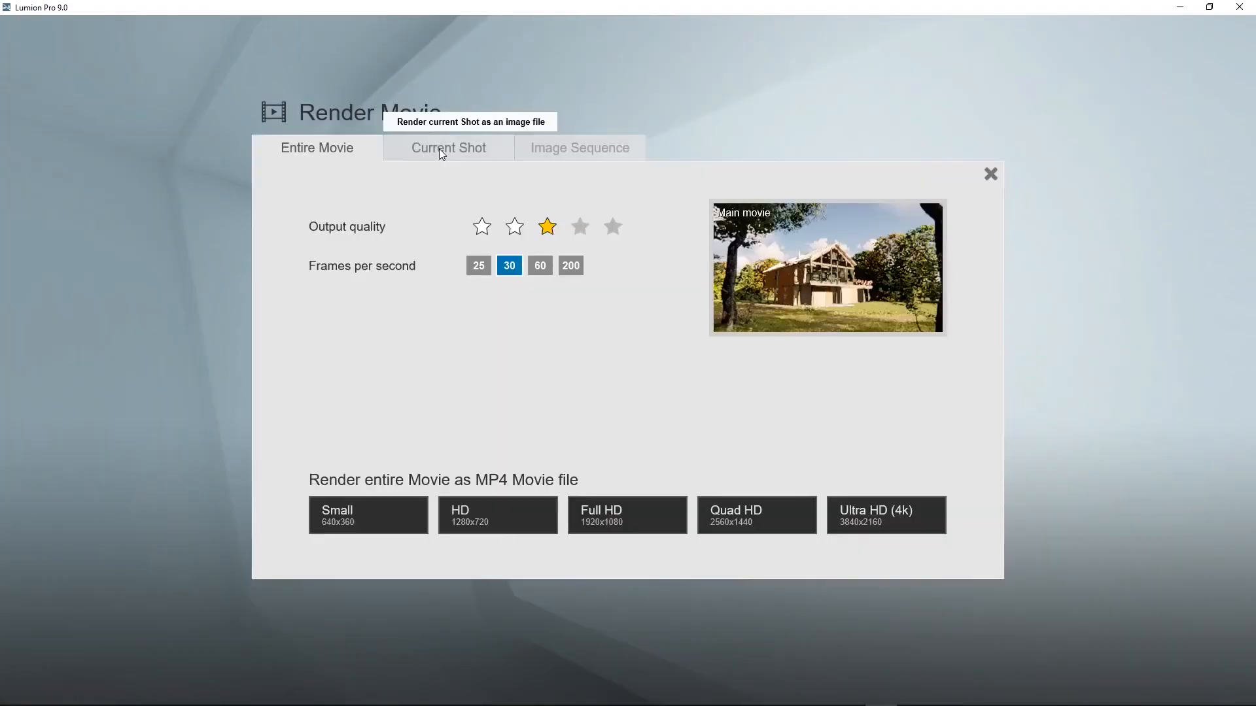
left_click(447, 148)
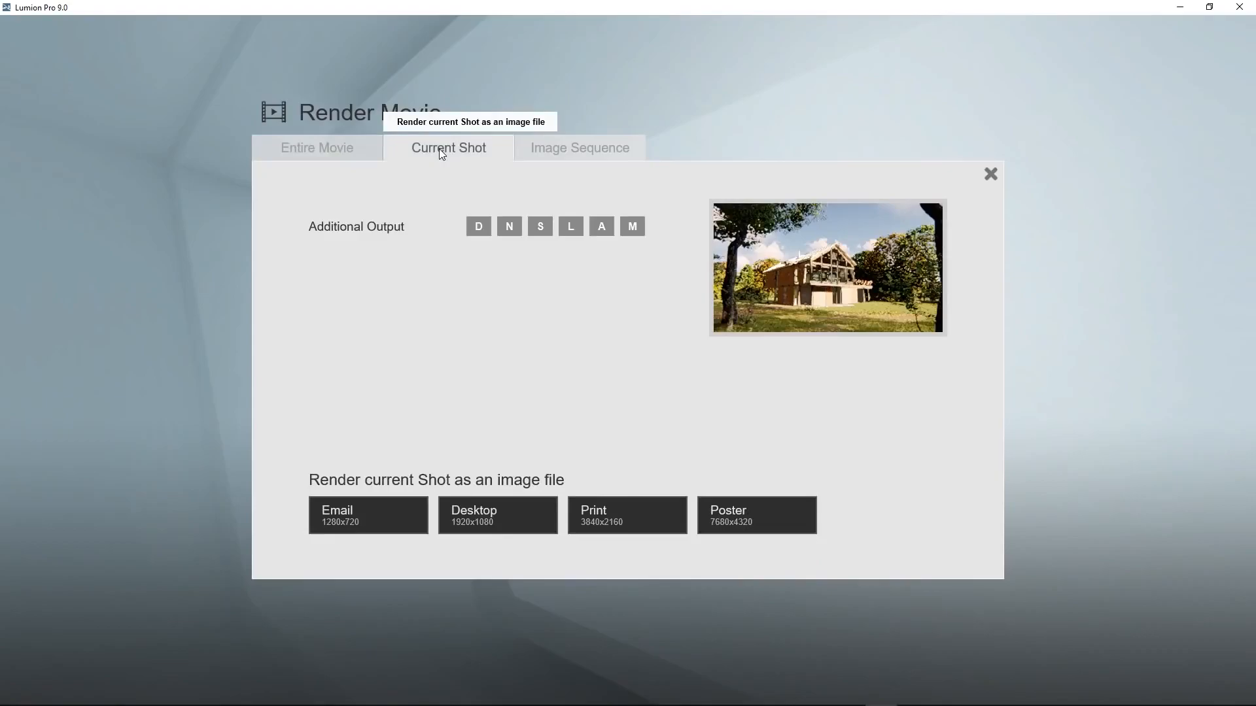
left_click(578, 148)
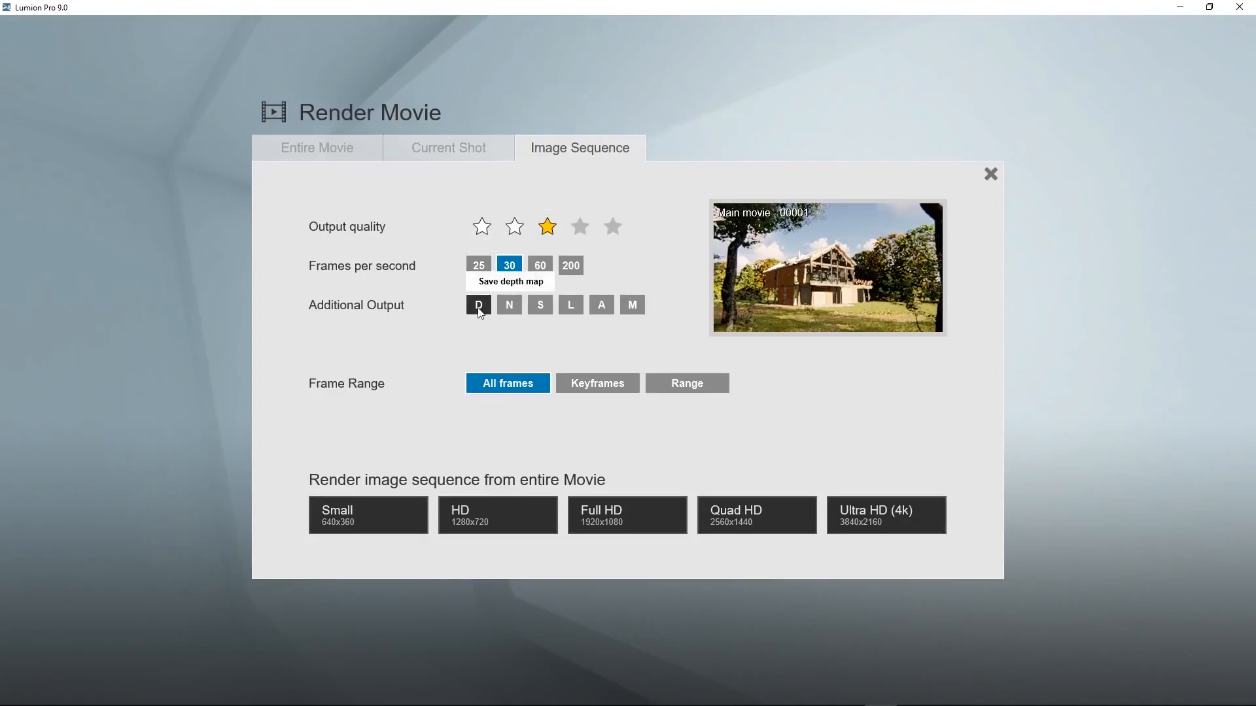
Enable the depth, lighting and material ID output maps for the image sequence.
left_click(509, 305)
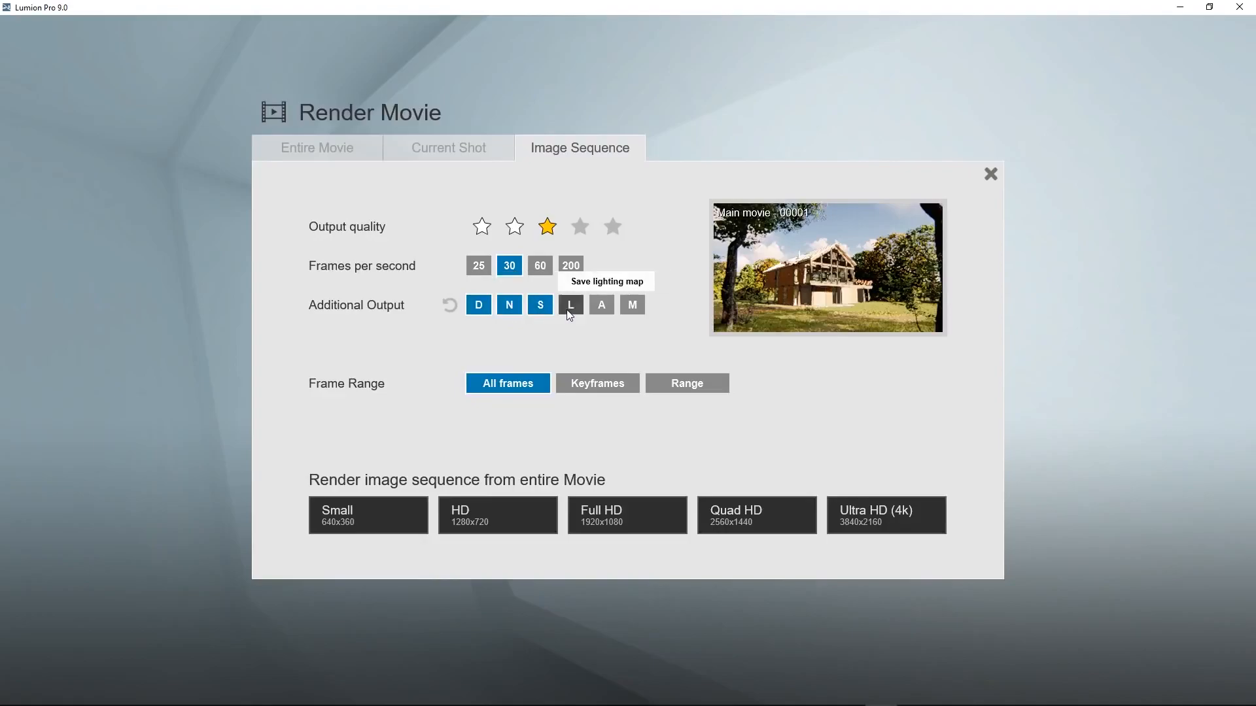
left_click(569, 305)
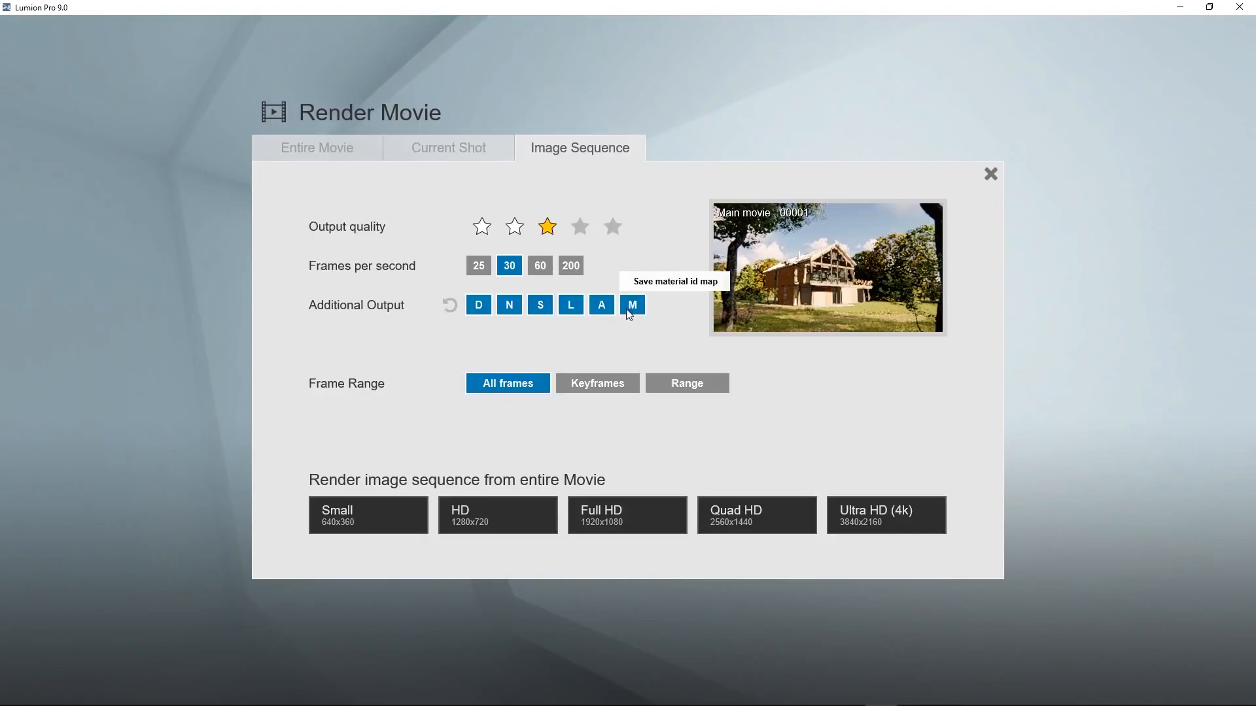
left_click(631, 305)
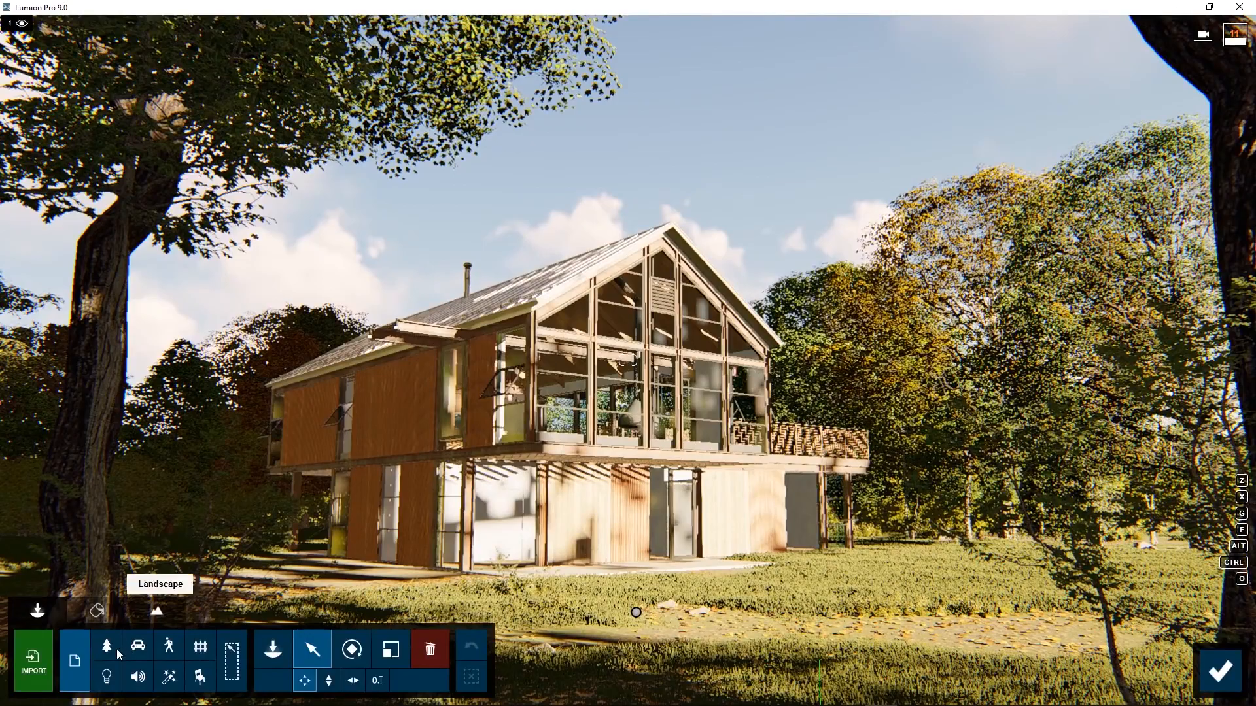
Switch to the Nature category in Place mode and show the tree library.
left_click(105, 646)
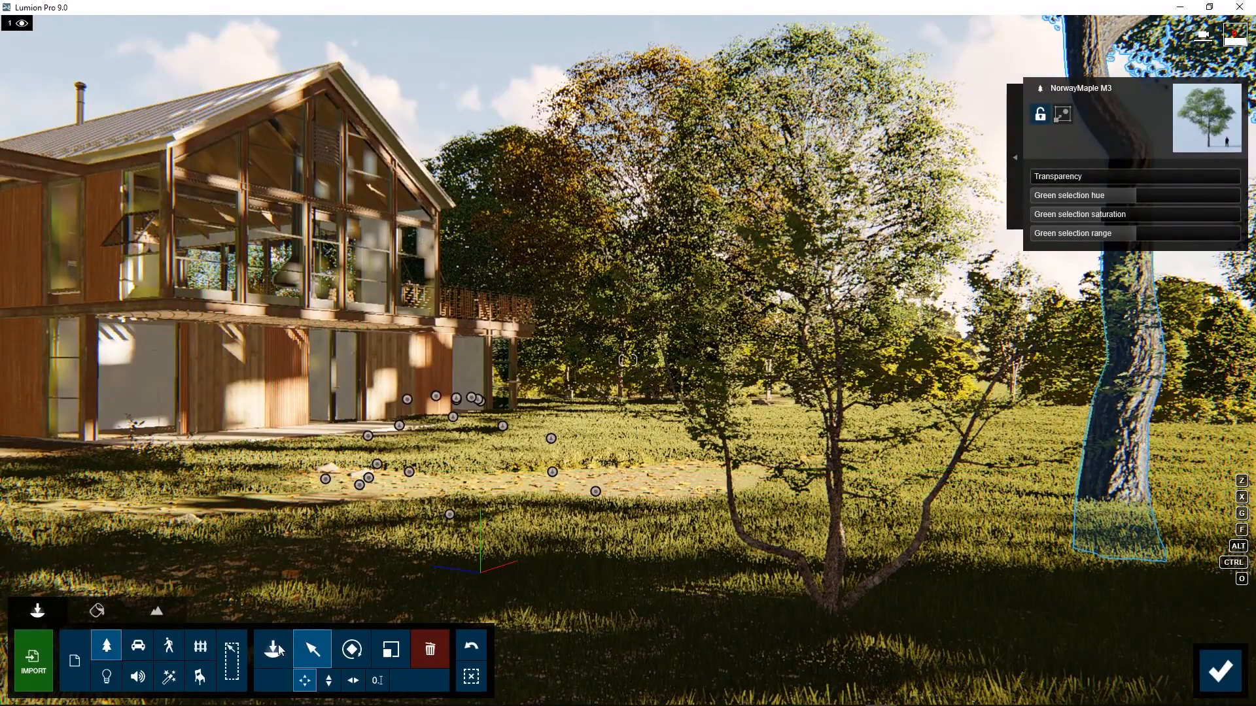
left_click(273, 649)
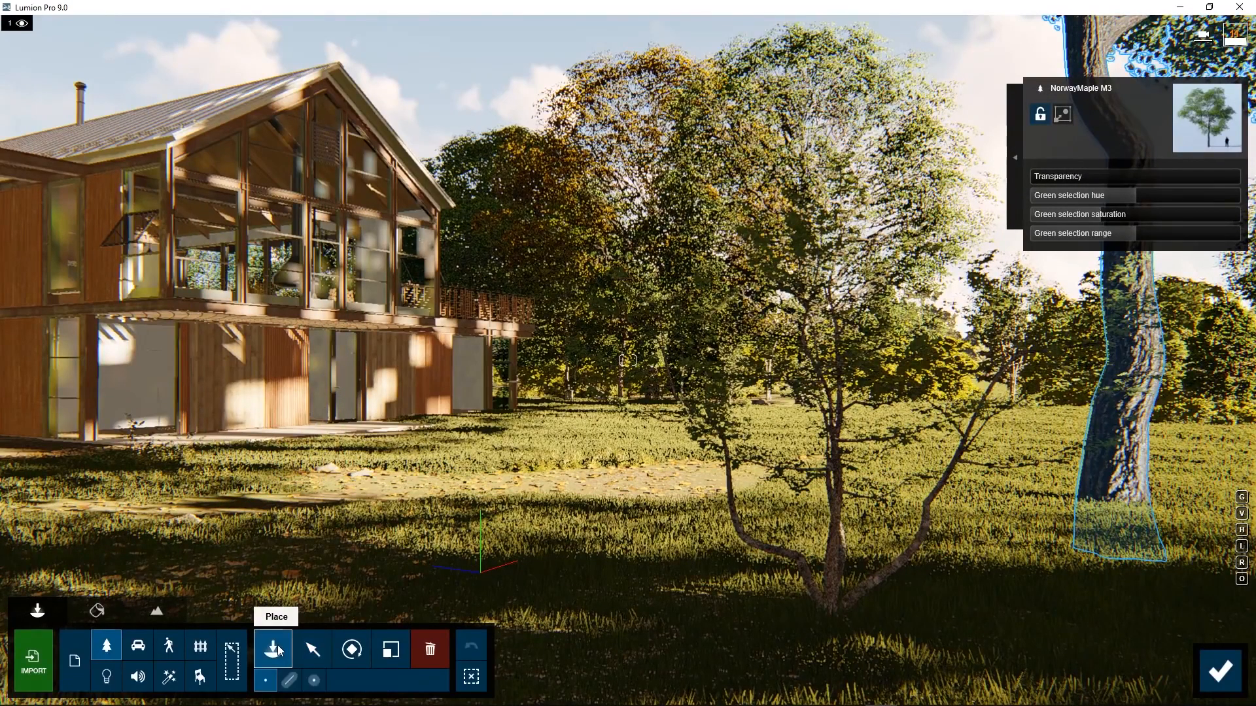
left_click(272, 648)
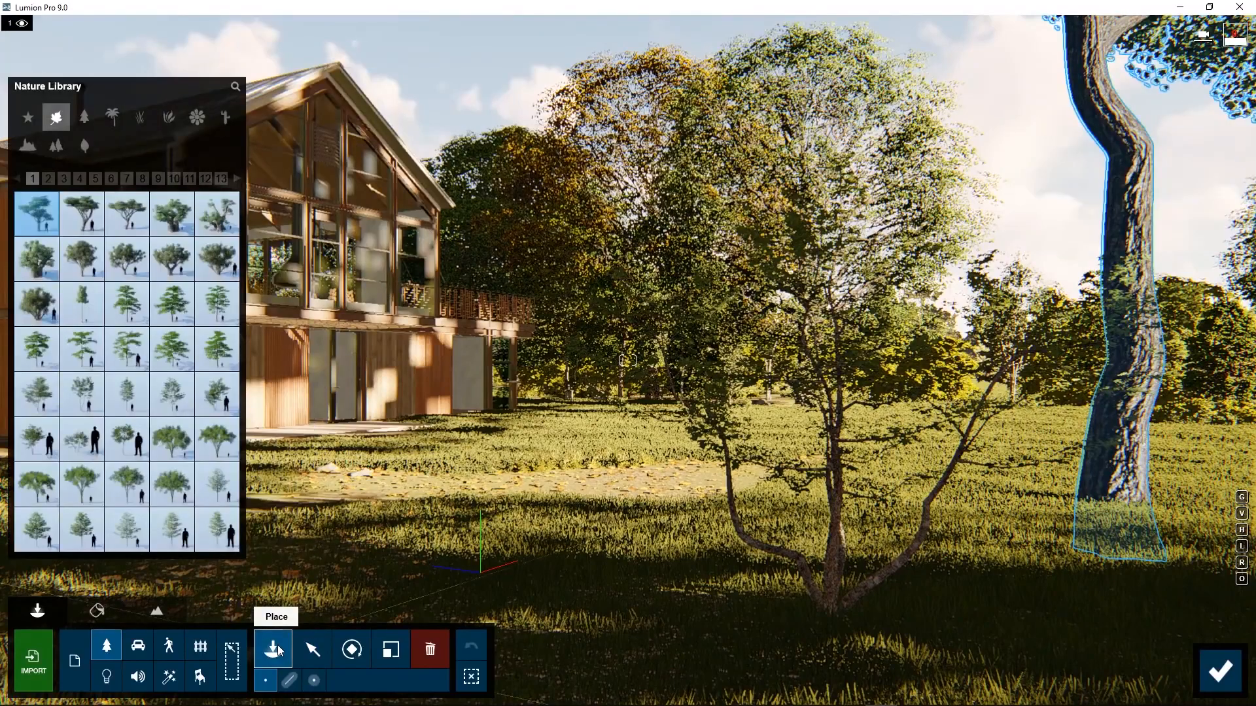